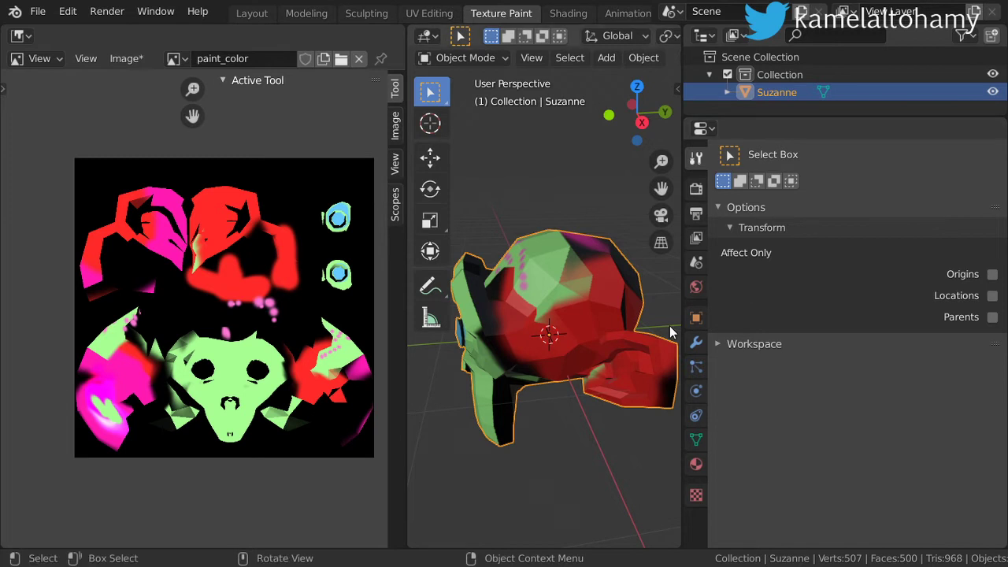
pyautogui.moveTo(406, 359)
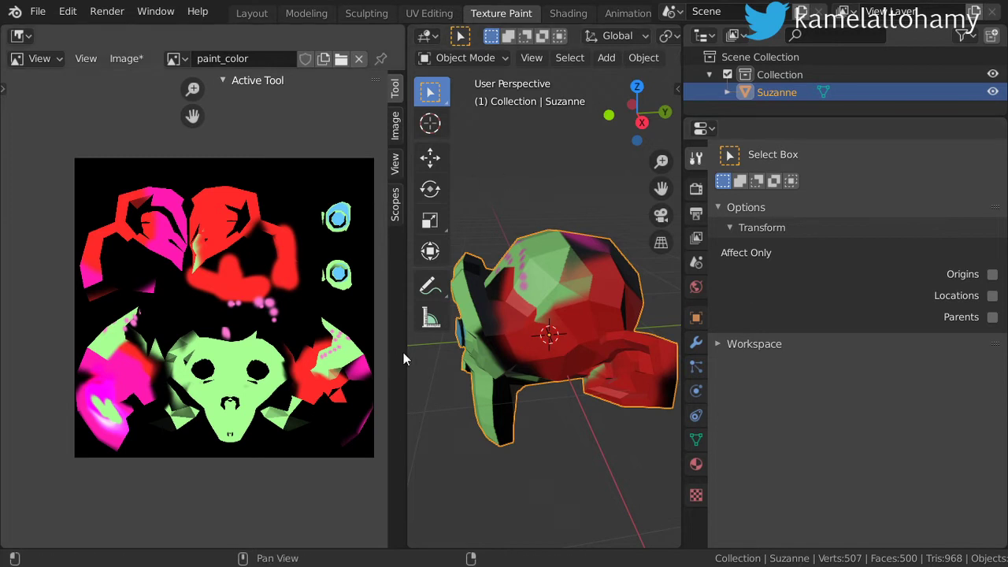
# Step: Collapse the Image Editor, orbit around the painted Suzanne head, and bring up the File menu
pyautogui.click(388, 394)
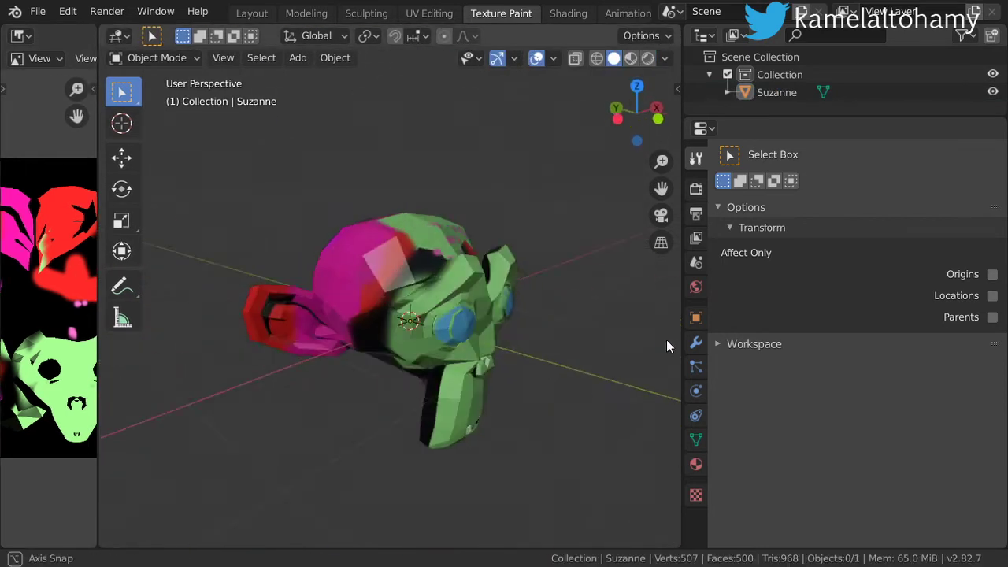
pyautogui.moveTo(472, 315); pyautogui.dragTo(551, 296)
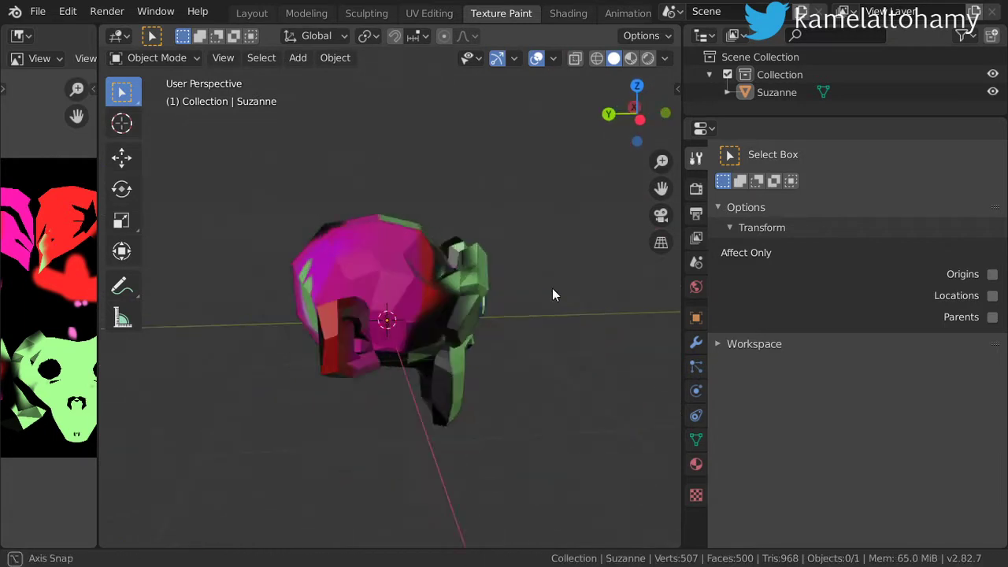
pyautogui.click(38, 11)
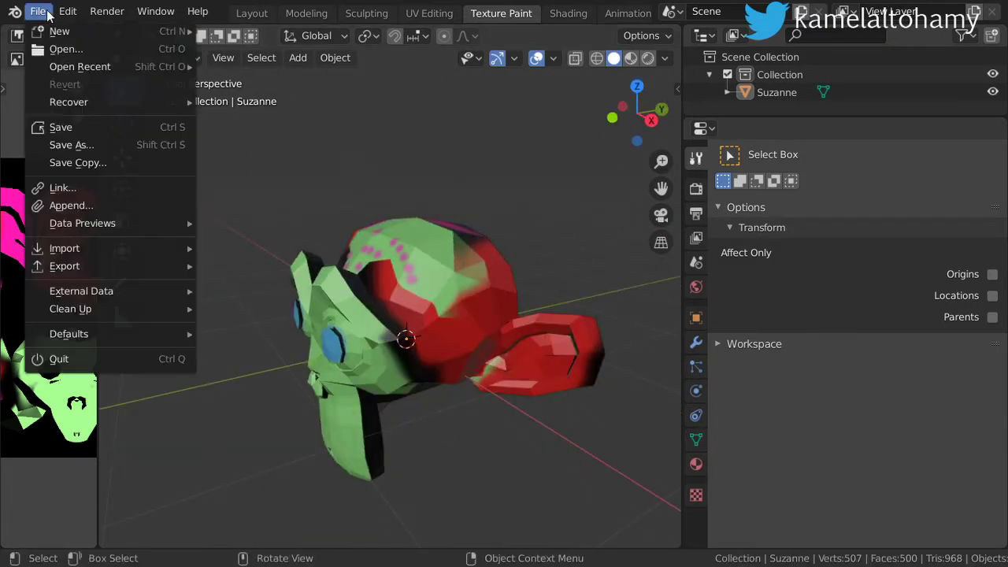
# Step: Start a new General scene, add a Monkey mesh, and enter Edit Mode on it
pyautogui.click(60, 32)
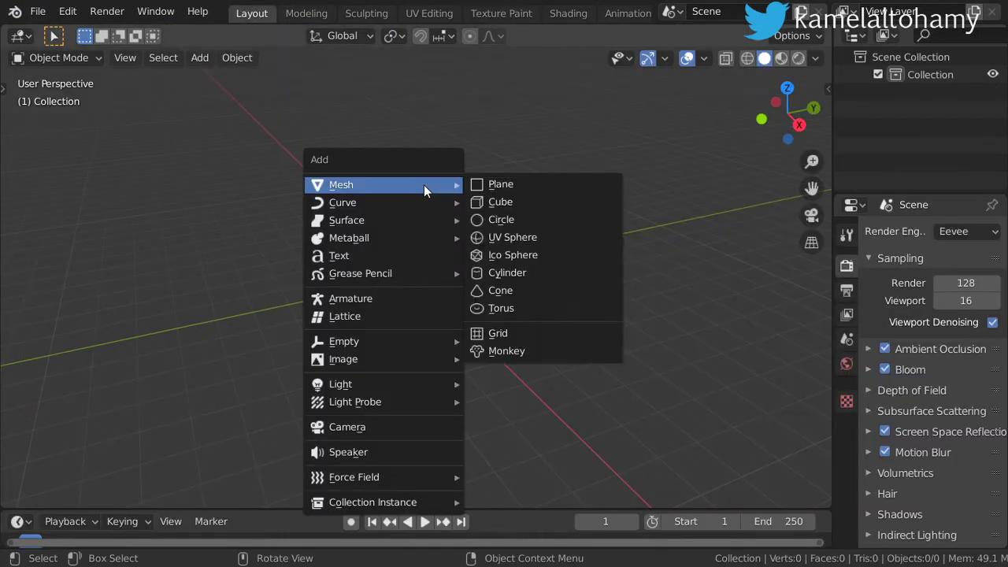
pyautogui.moveTo(501, 289)
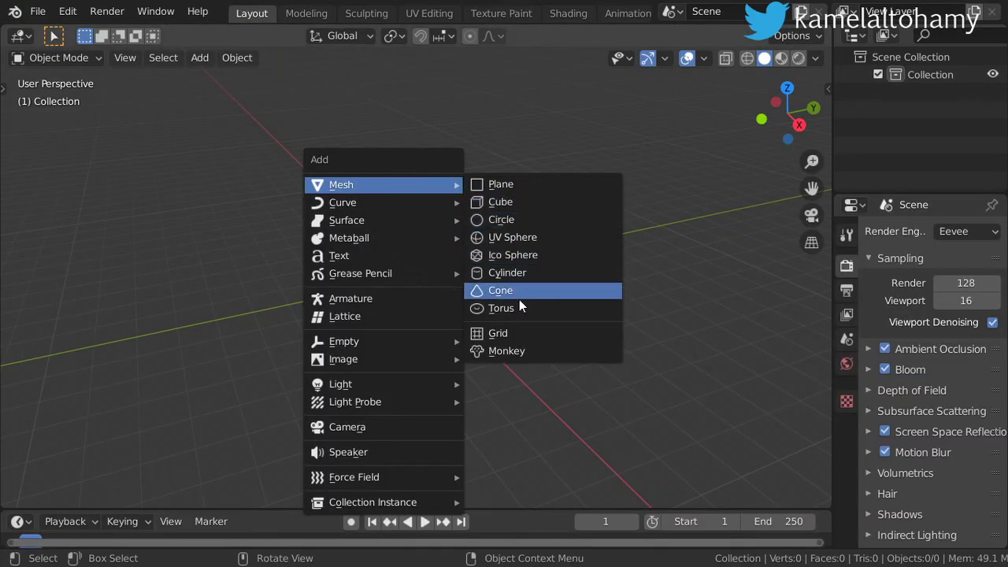
pyautogui.click(507, 350)
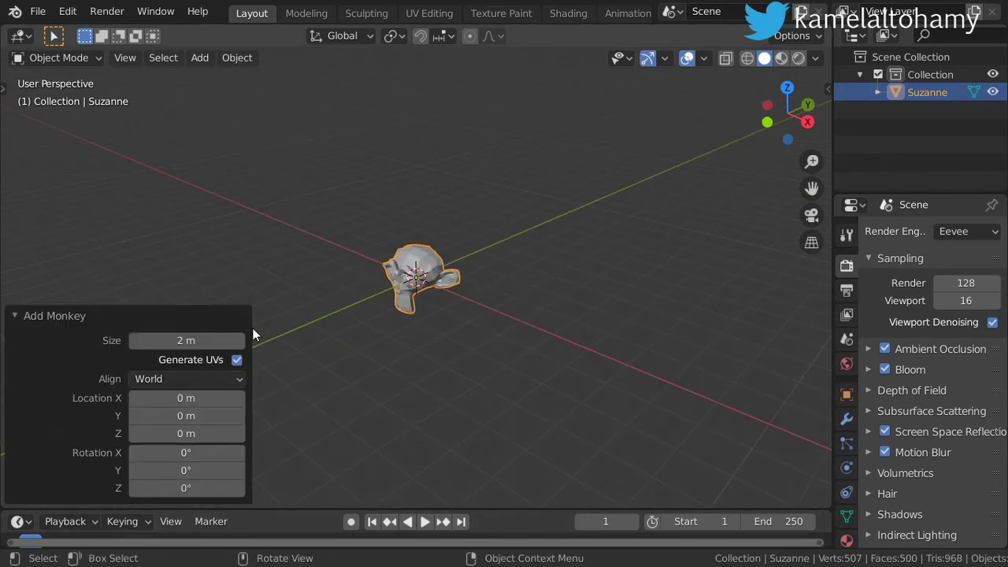
pyautogui.press('Tab')
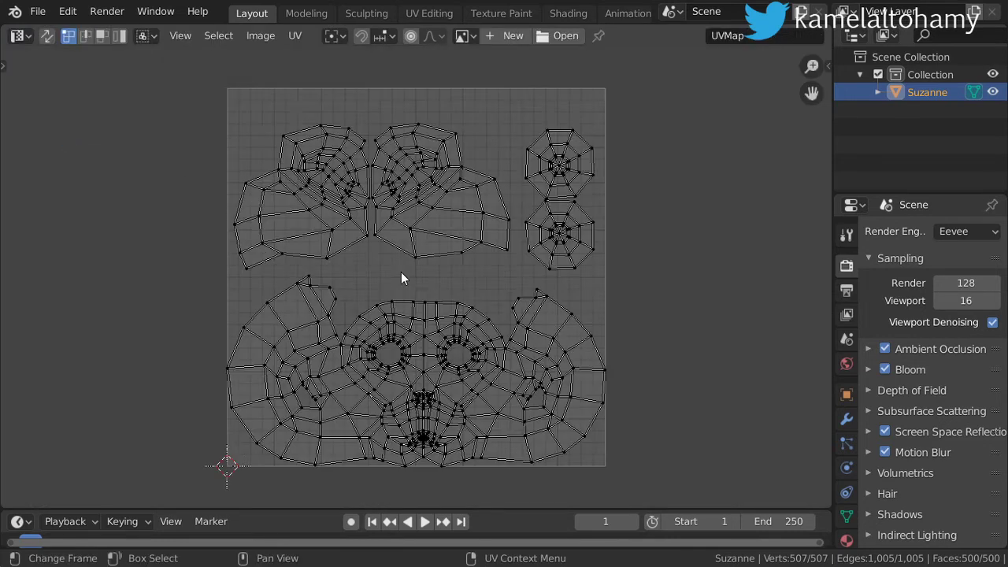
pyautogui.moveTo(299, 230)
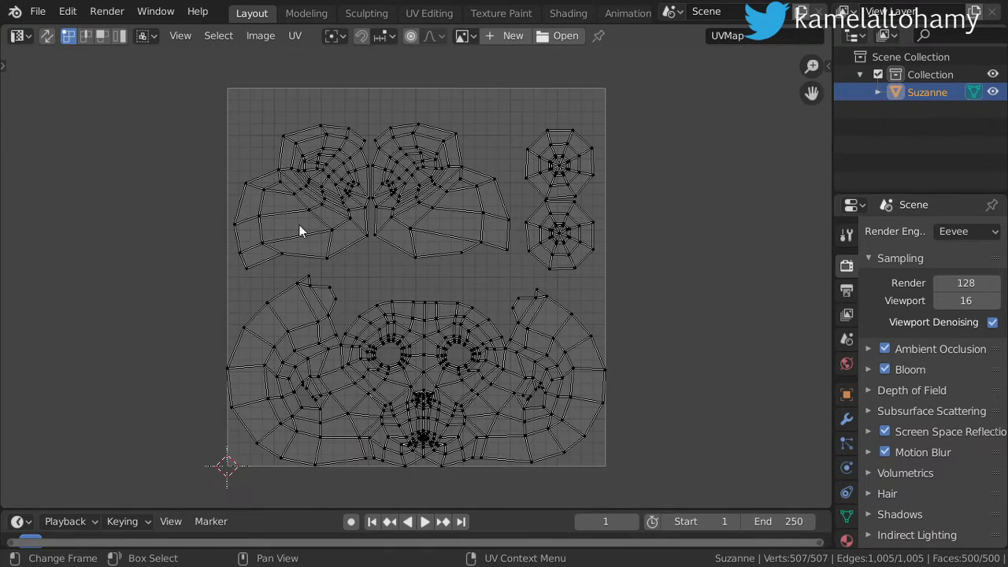
# Step: Create a new 1024 px black image named paint_color in the UV Editor
pyautogui.click(506, 34)
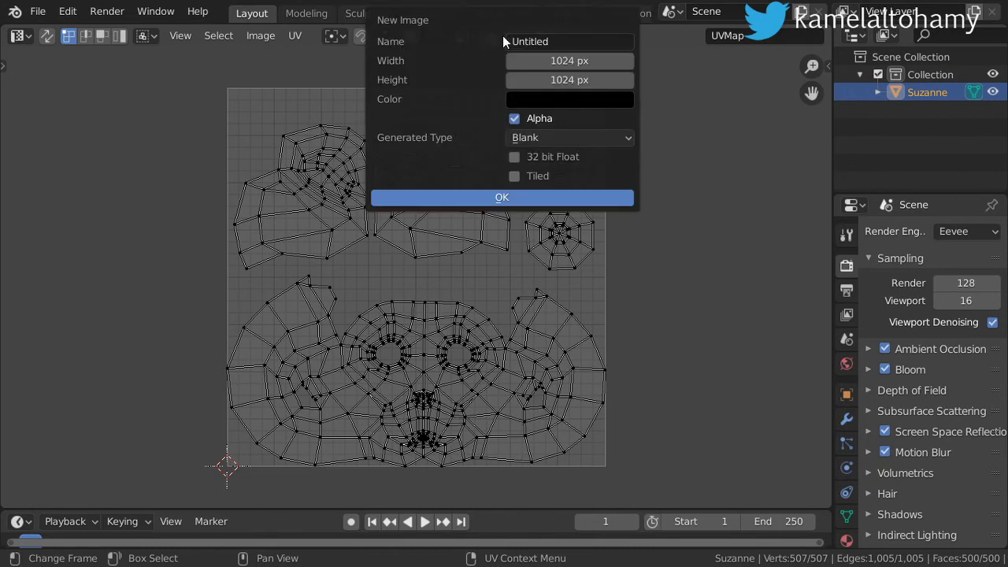
pyautogui.write('pa')
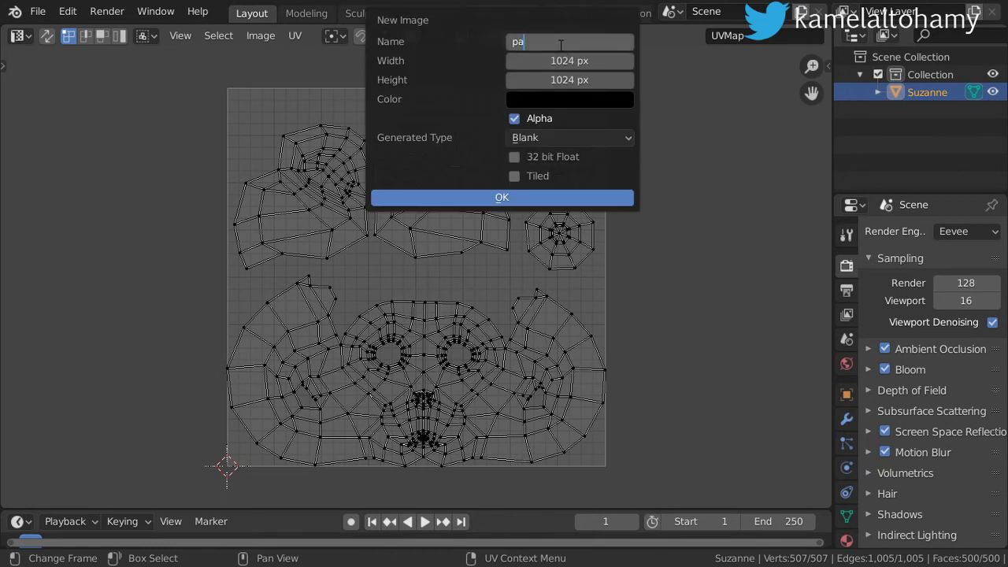
pyautogui.write('int_colo')
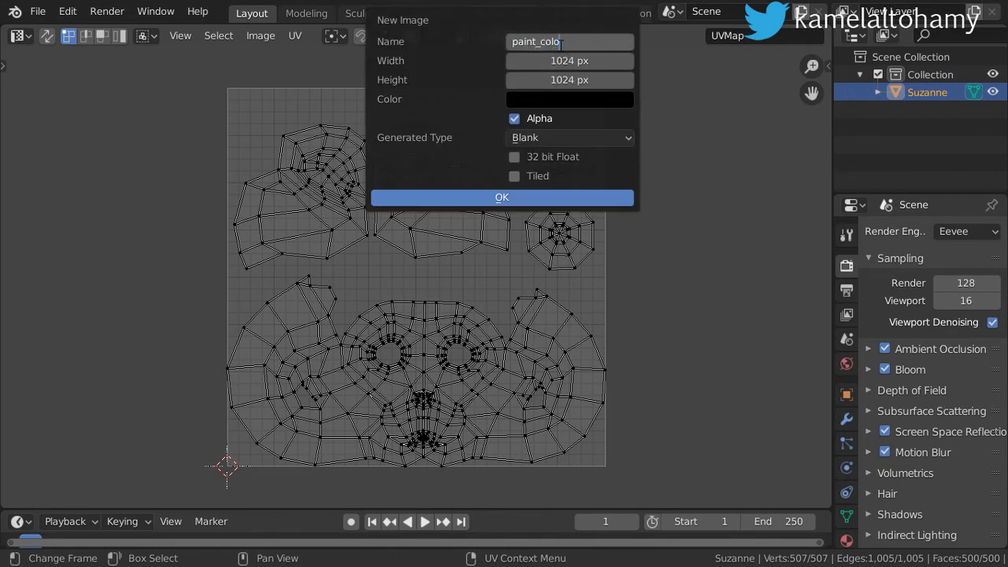
pyautogui.click(501, 197)
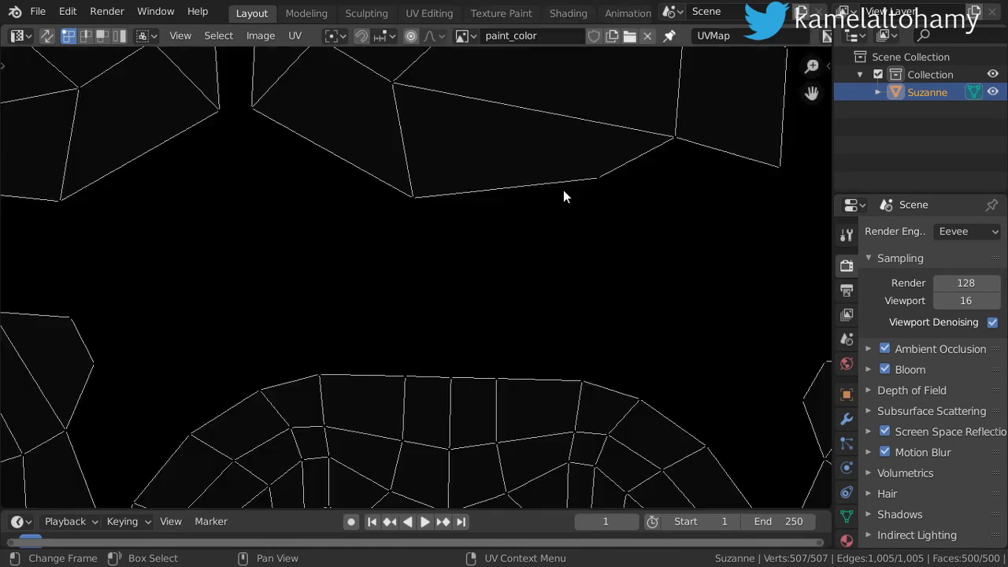
# Step: Switch the editor area back to the 3D Viewport
pyautogui.click(17, 34)
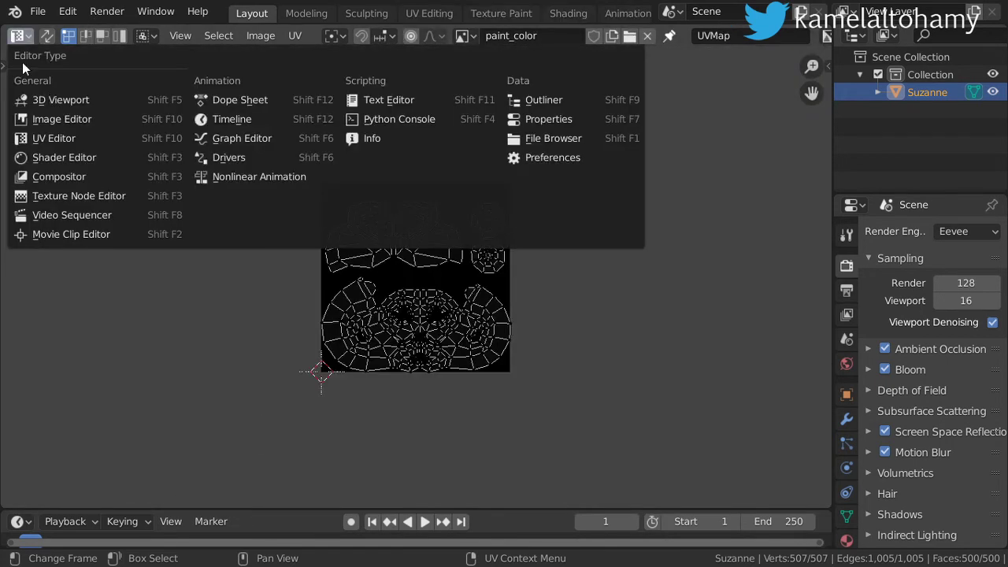
pyautogui.click(60, 99)
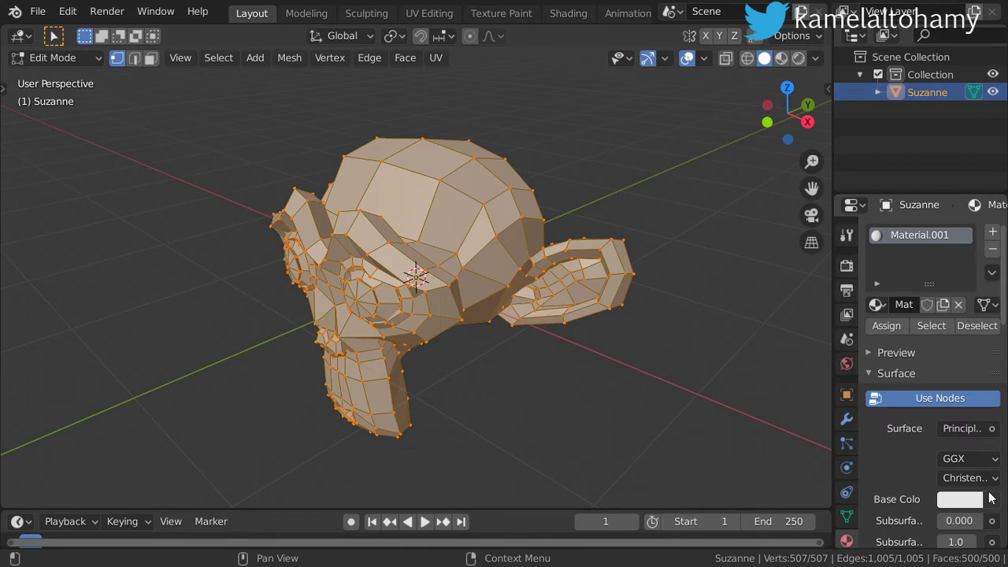
# Step: Set the material's Base Color to the paint_color image texture and return to Object Mode
pyautogui.click(993, 500)
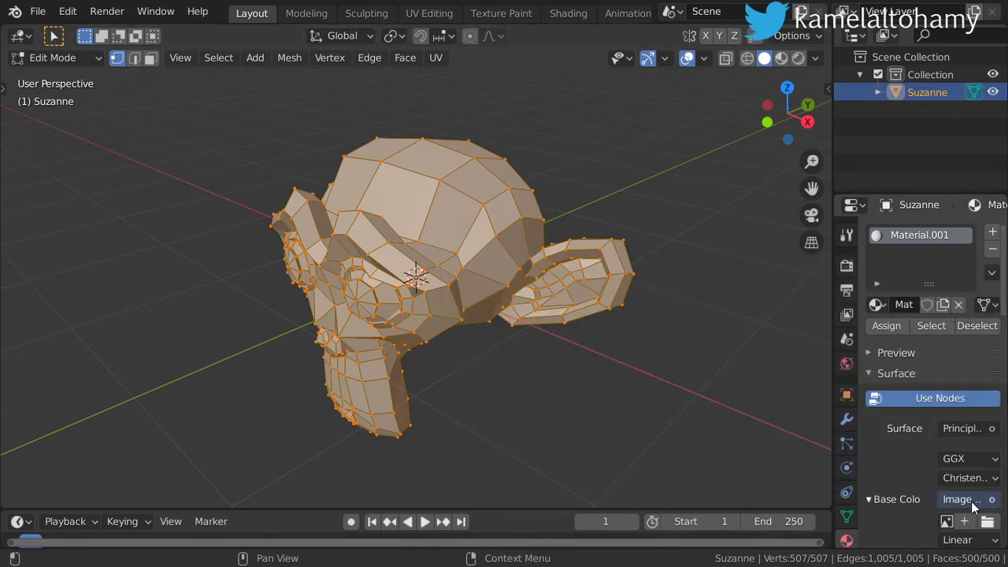
pyautogui.click(961, 500)
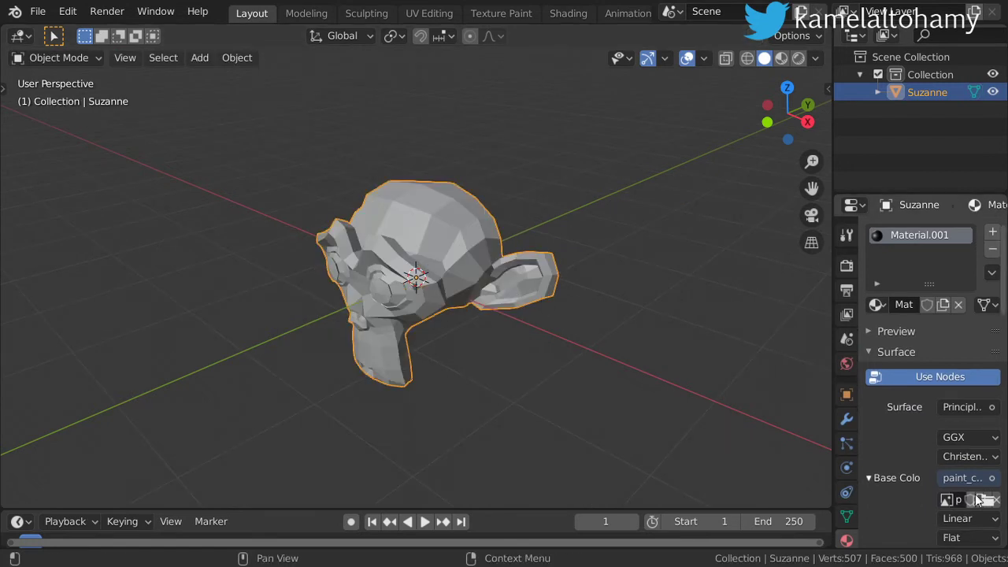
pyautogui.press('Tab')
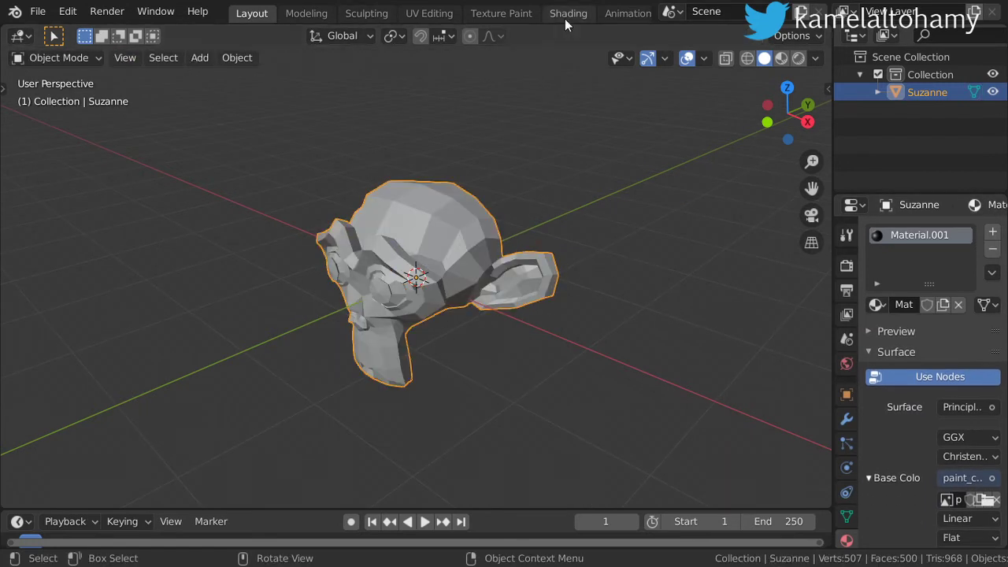
# Step: Check the nodes in Shading, orbit the dark textured monkey in Layout, then enter the Texture Paint workspace
pyautogui.click(567, 13)
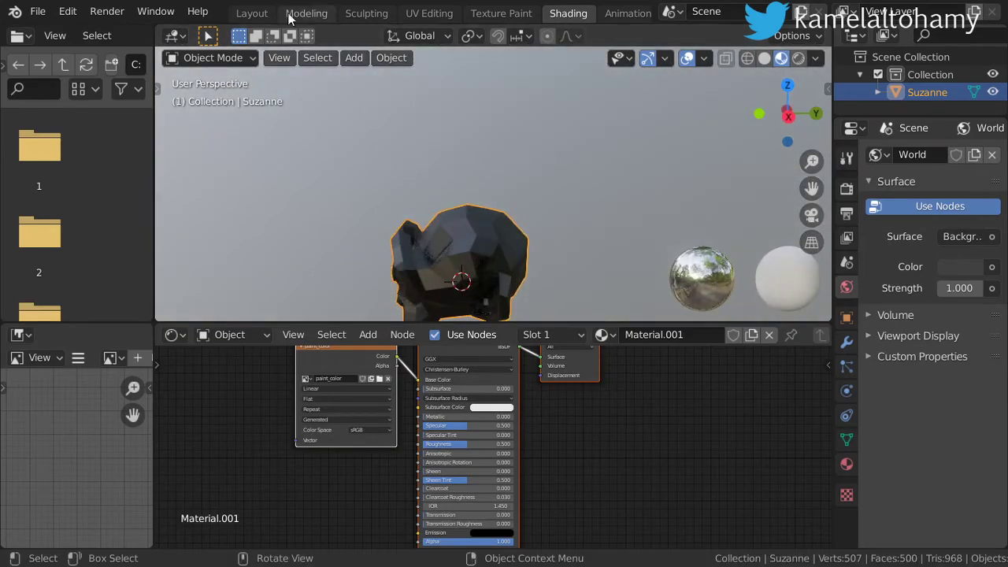
pyautogui.click(252, 12)
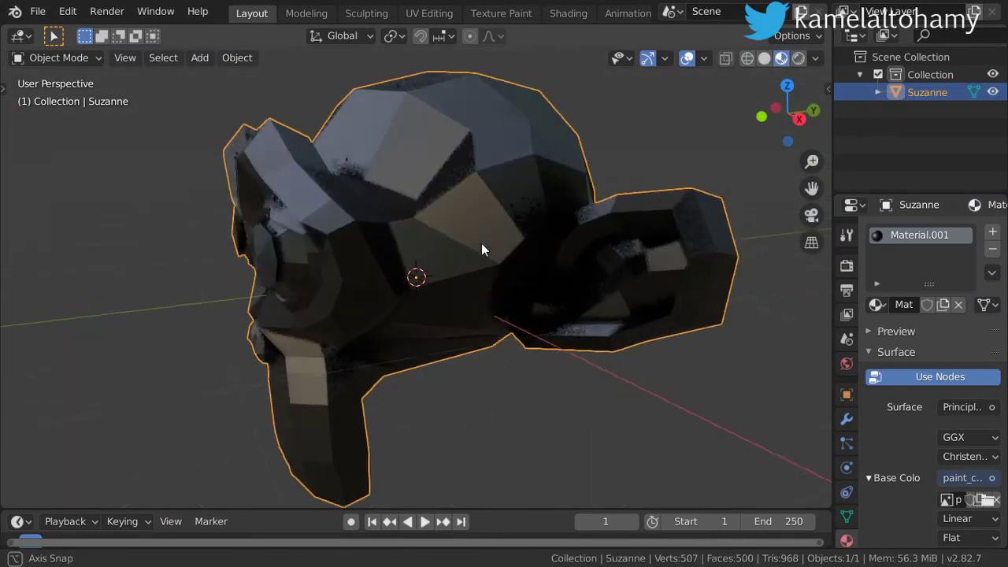
pyautogui.moveTo(482, 250); pyautogui.dragTo(519, 246)
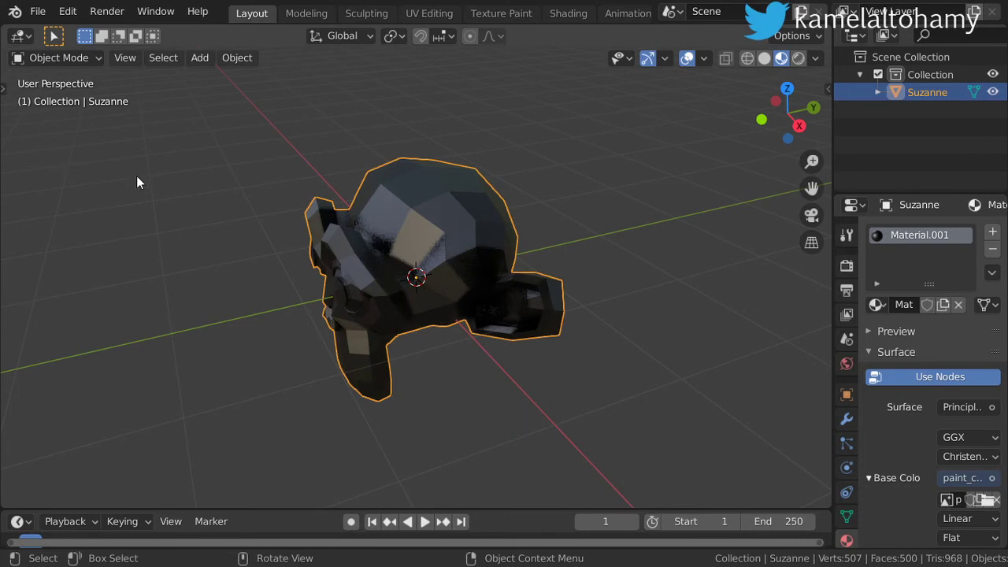
pyautogui.click(501, 12)
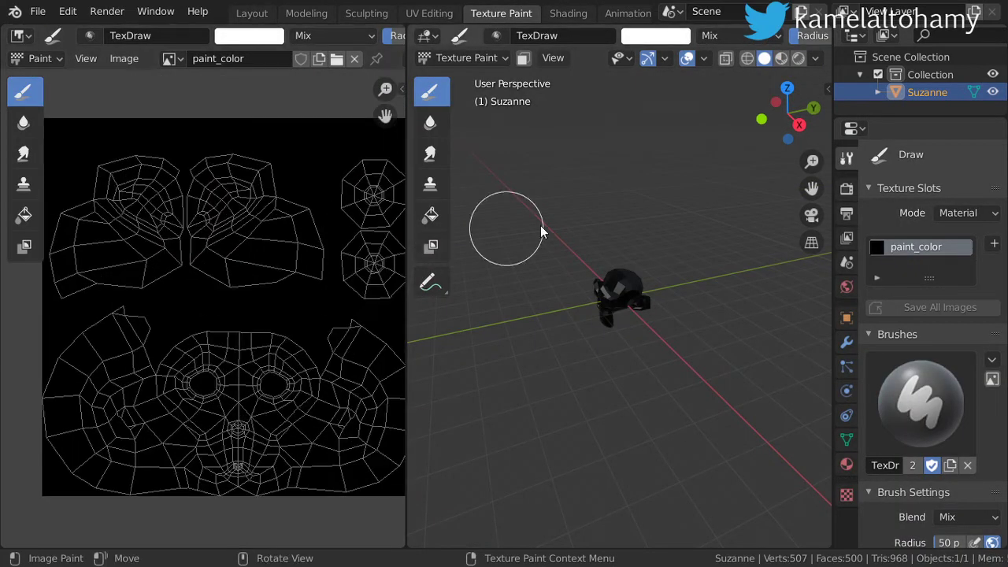
pyautogui.moveTo(455, 22)
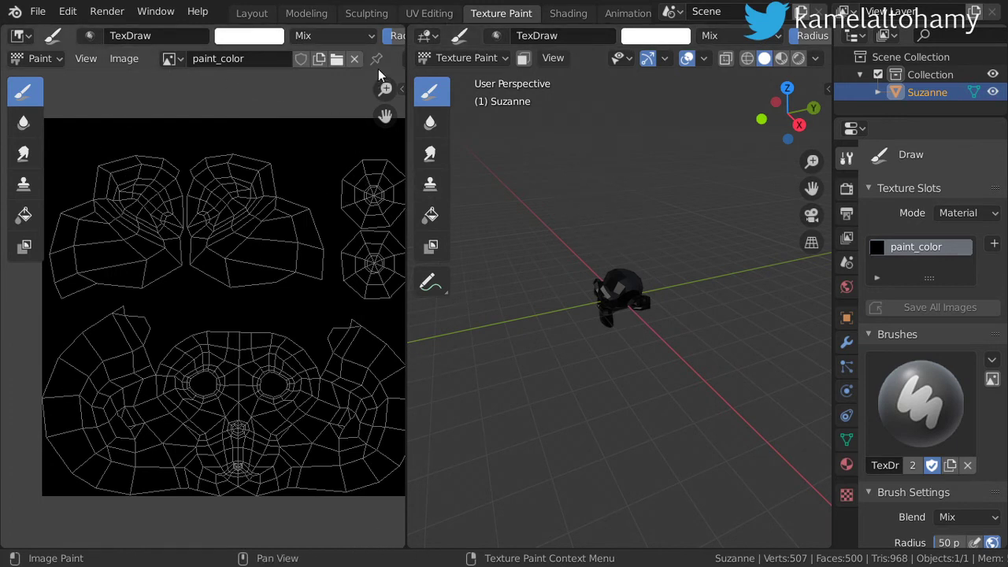
# Step: Set the Image Editor's mode to Paint
pyautogui.click(39, 59)
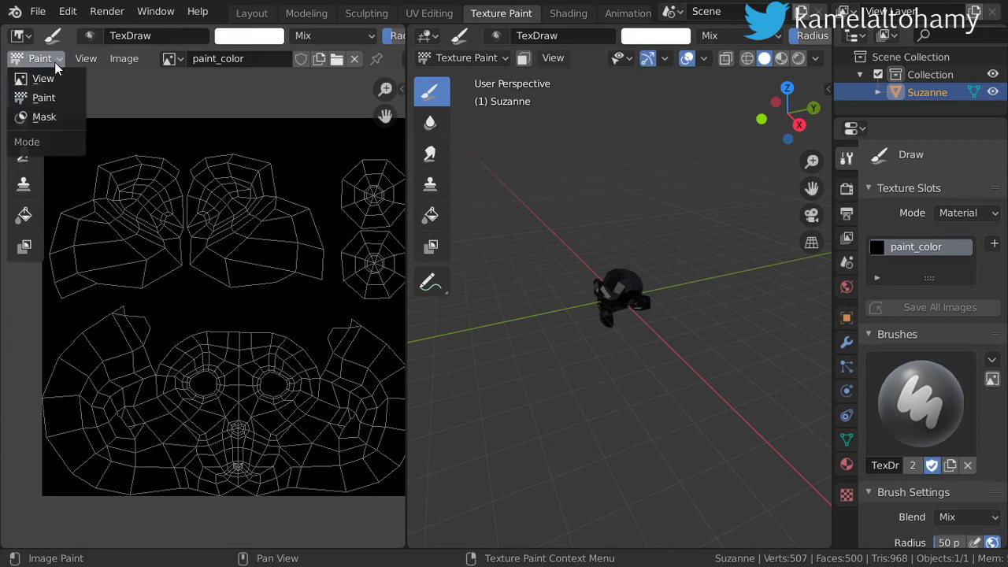
pyautogui.moveTo(44, 97)
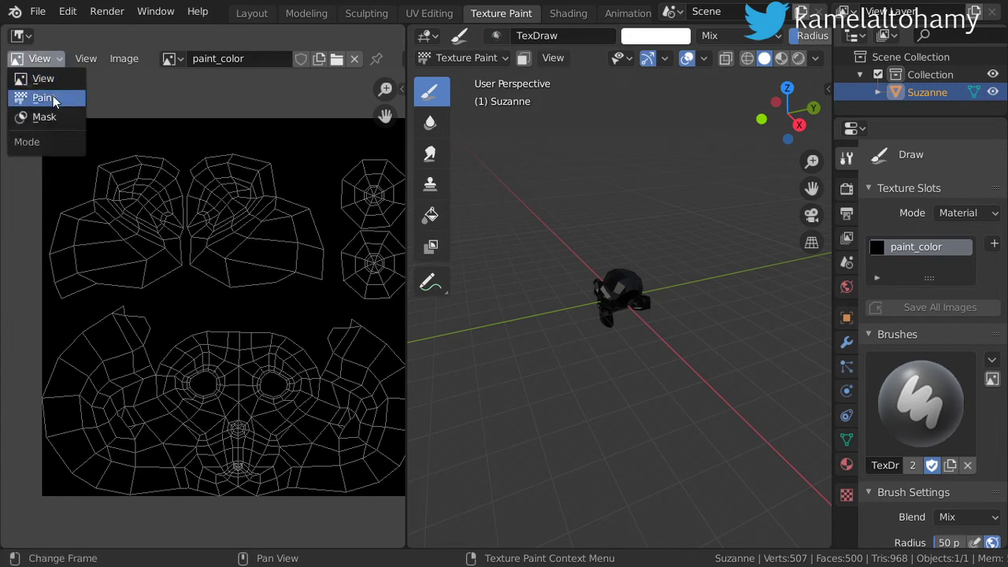
pyautogui.click(44, 98)
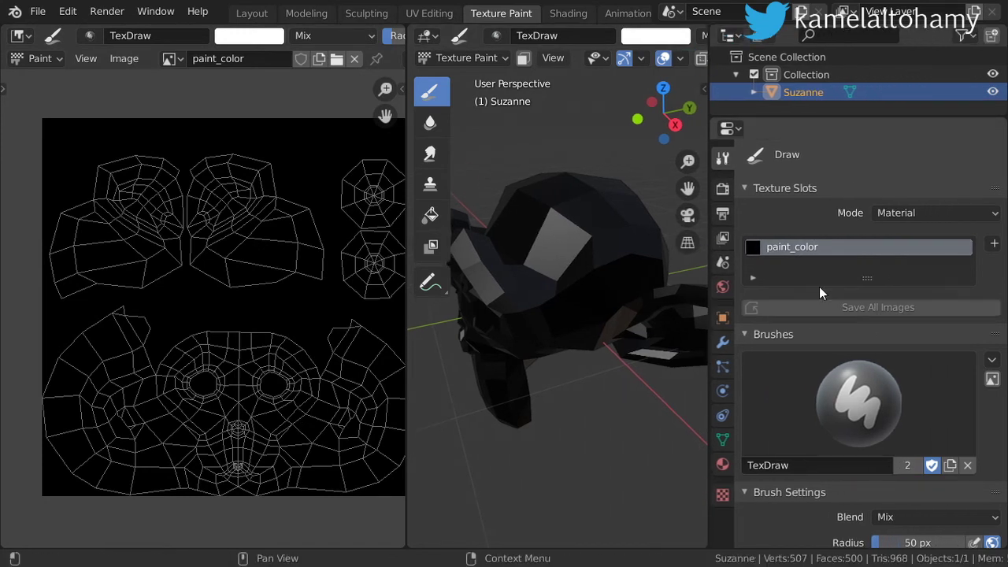
# Step: Keep the TexDraw brush, set its colour to orange, and paint the monkey's muzzle
pyautogui.click(858, 404)
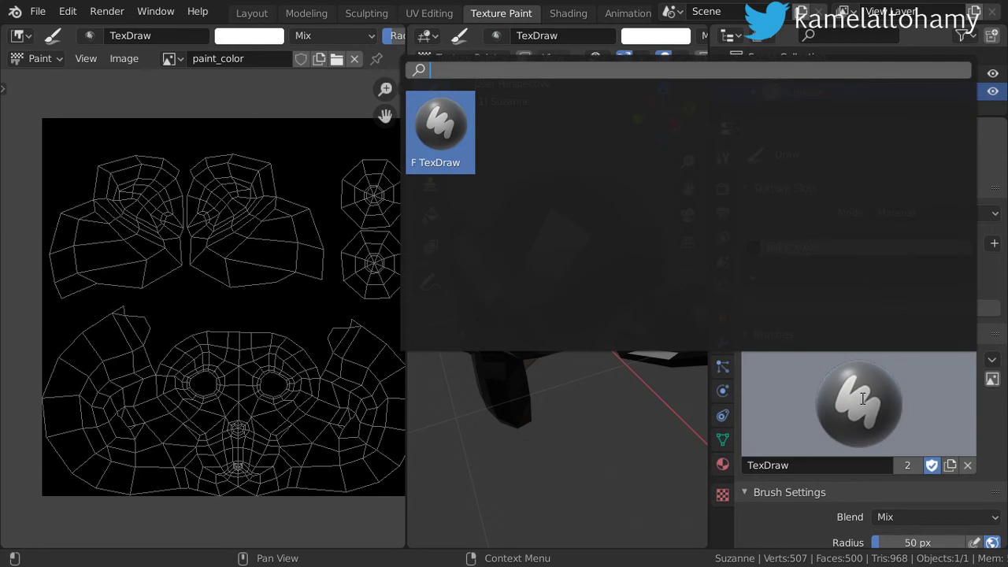
pyautogui.click(440, 132)
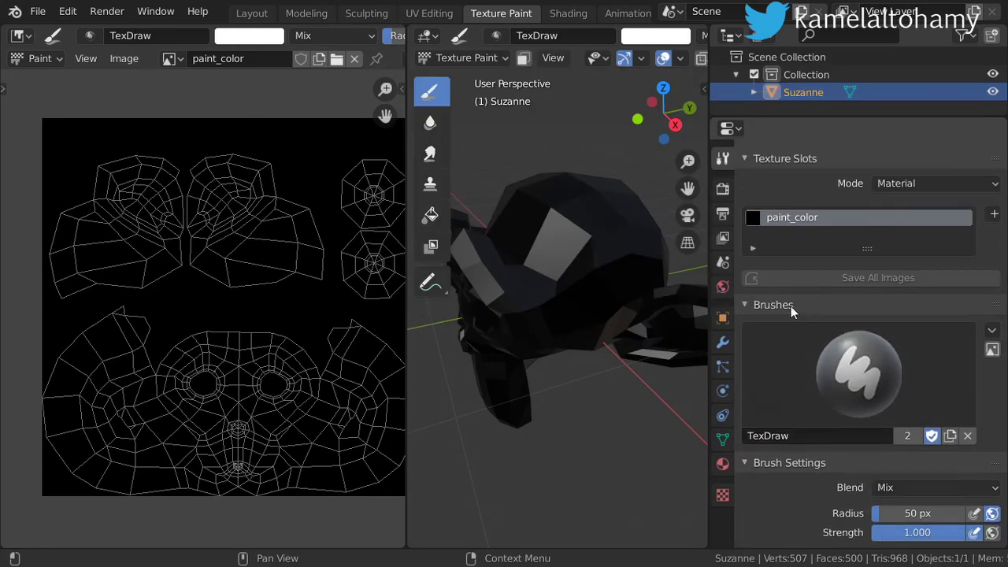
pyautogui.scroll(-3)
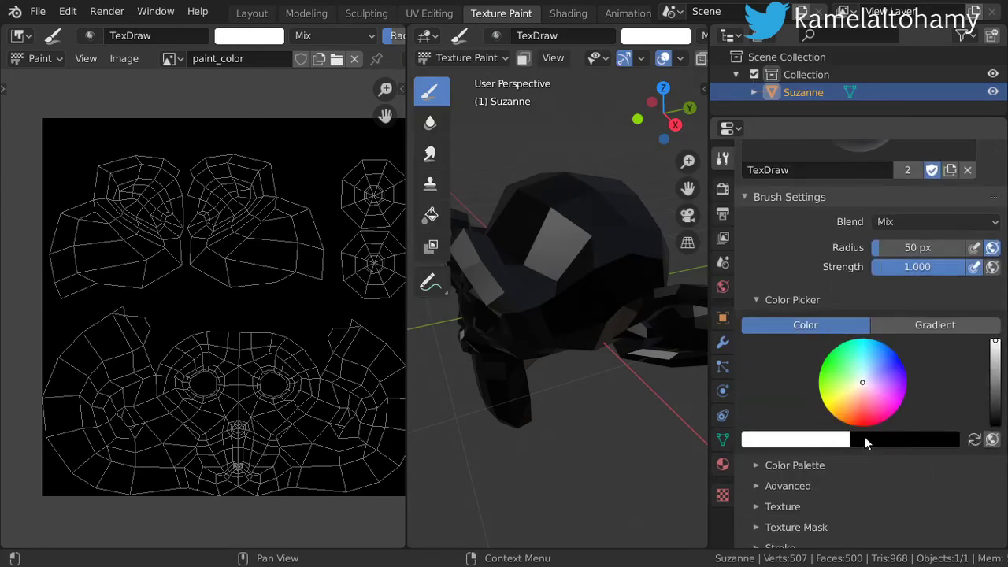
pyautogui.click(796, 439)
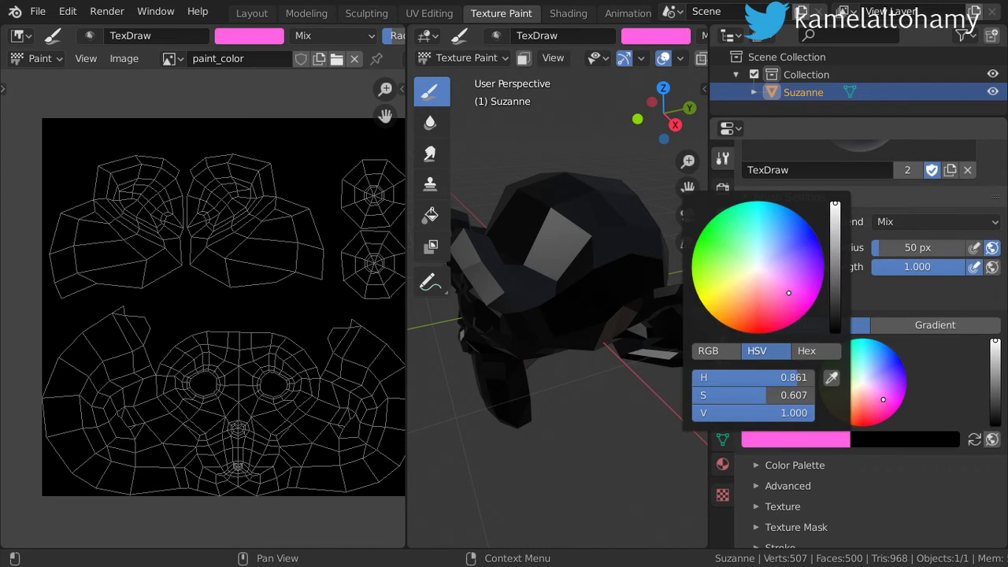
pyautogui.click(844, 419)
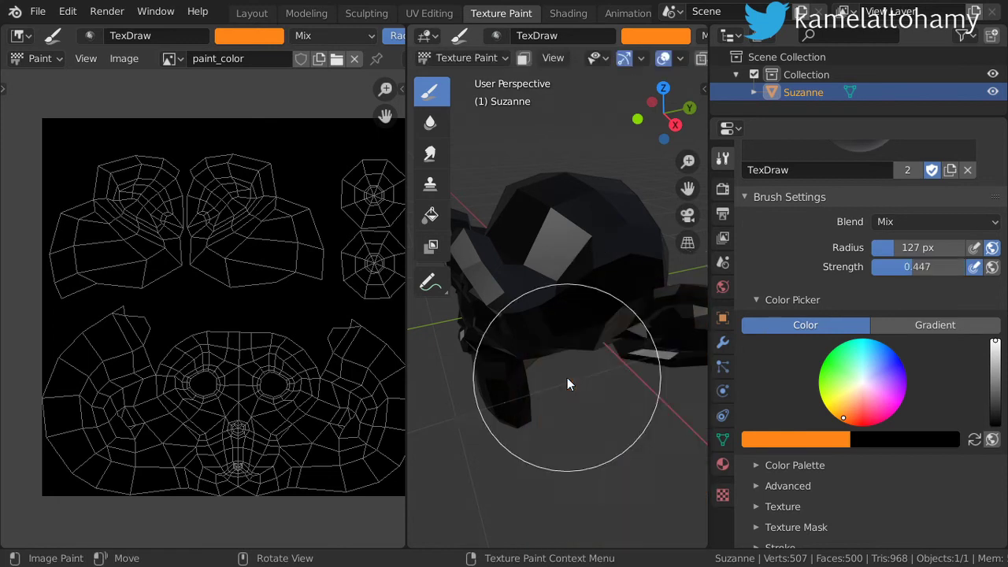
pyautogui.moveTo(570, 385); pyautogui.dragTo(596, 311)
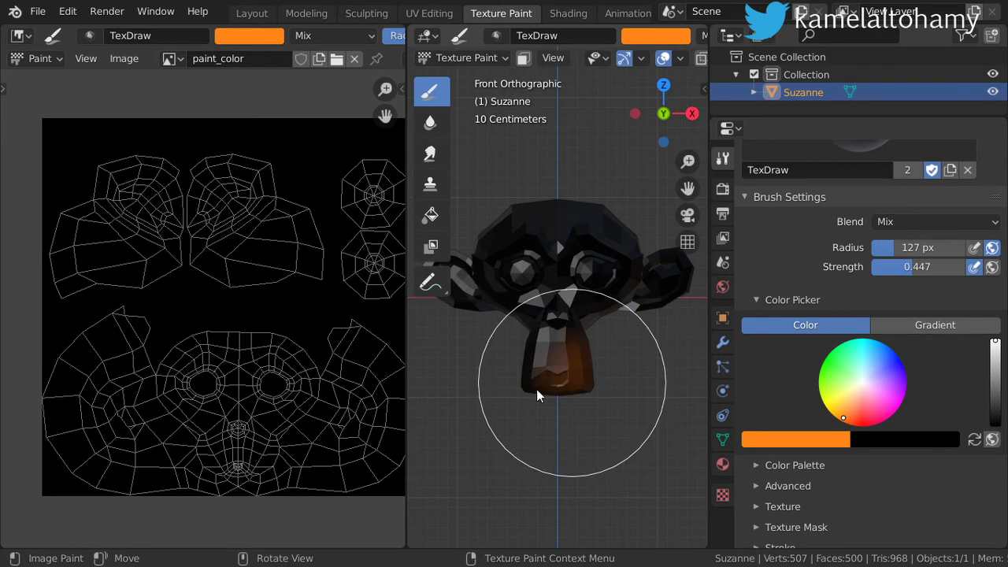
# Step: Set the brush blend to Add and paint orange over the sides of the head
pyautogui.click(539, 397)
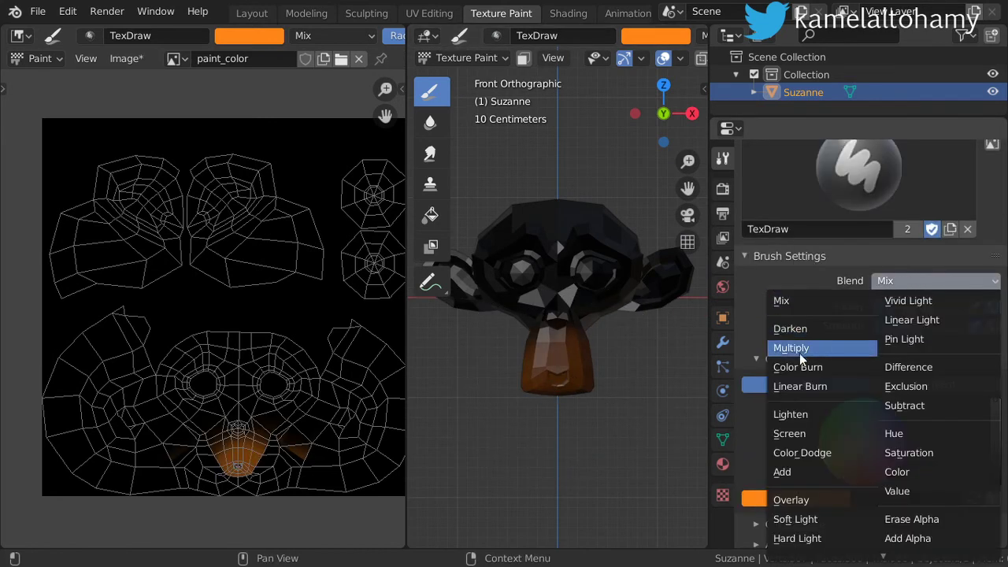
pyautogui.click(782, 472)
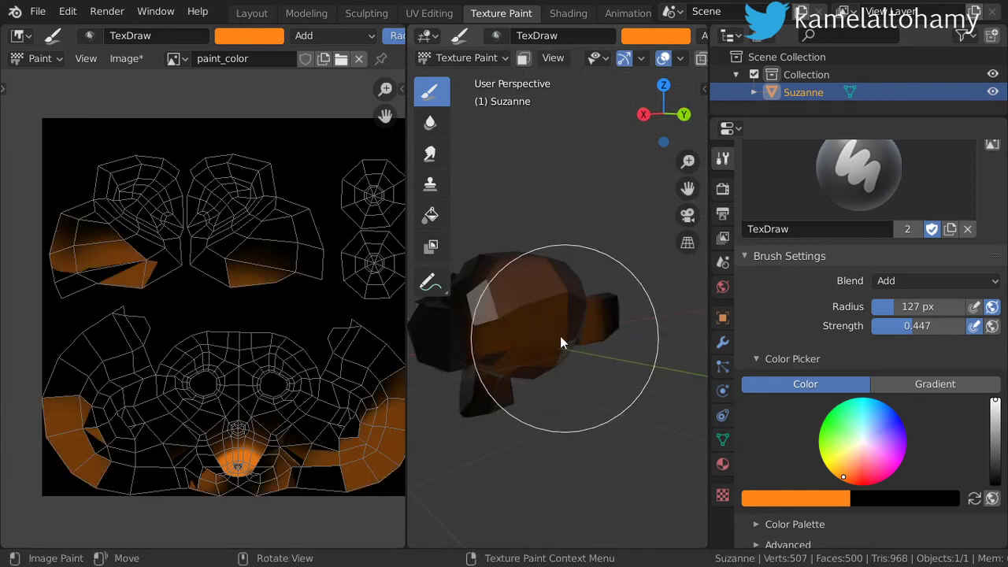
pyautogui.moveTo(564, 343); pyautogui.dragTo(575, 271)
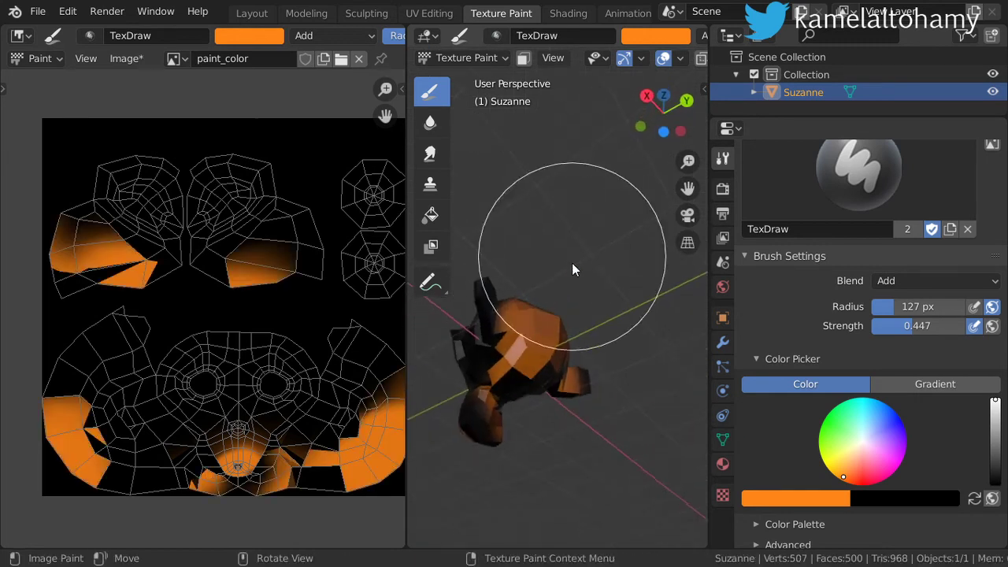
pyautogui.moveTo(574, 271); pyautogui.dragTo(582, 326)
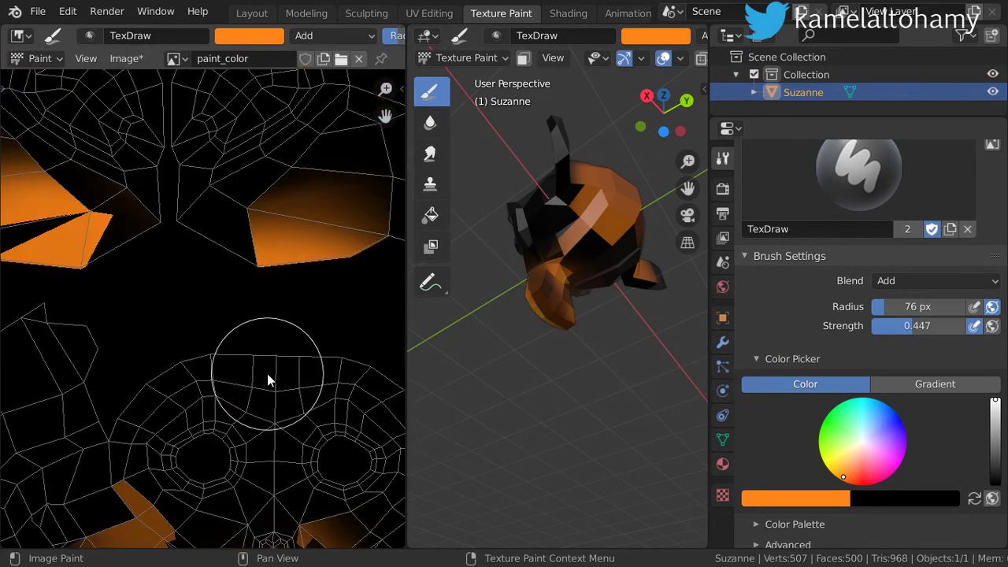
# Step: Paint an orange stroke directly on the paint_color texture, then make the brush light blue
pyautogui.moveTo(268, 378); pyautogui.dragTo(107, 449)
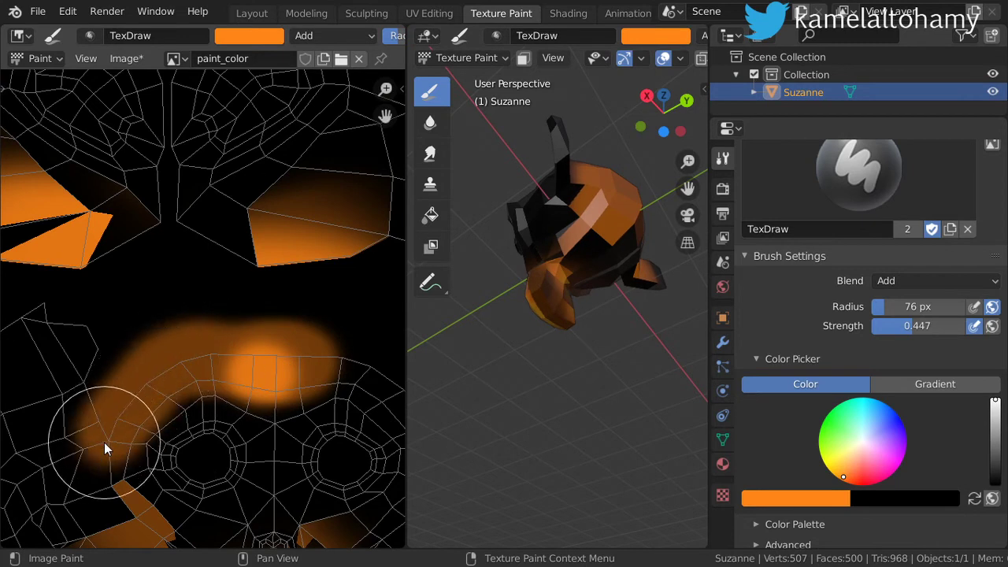
pyautogui.scroll(-3)
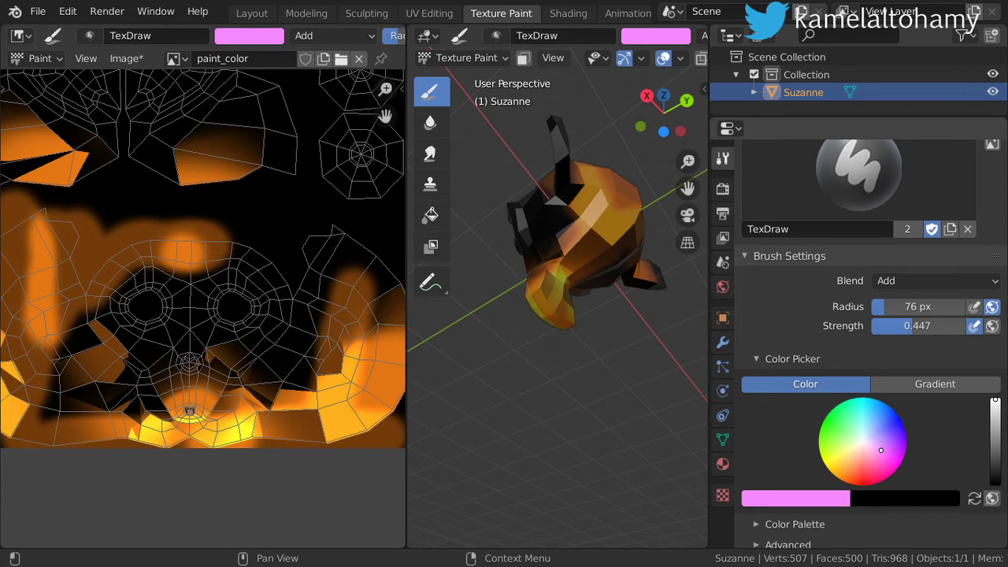
pyautogui.click(872, 422)
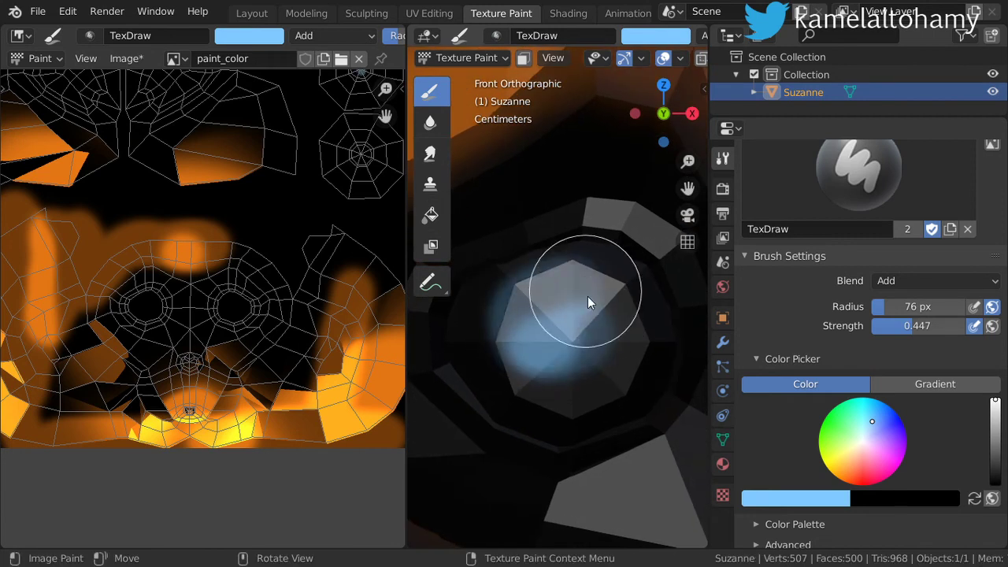
# Step: Adjust the brush blend mode and paint Suzanne's eye light blue
pyautogui.click(936, 281)
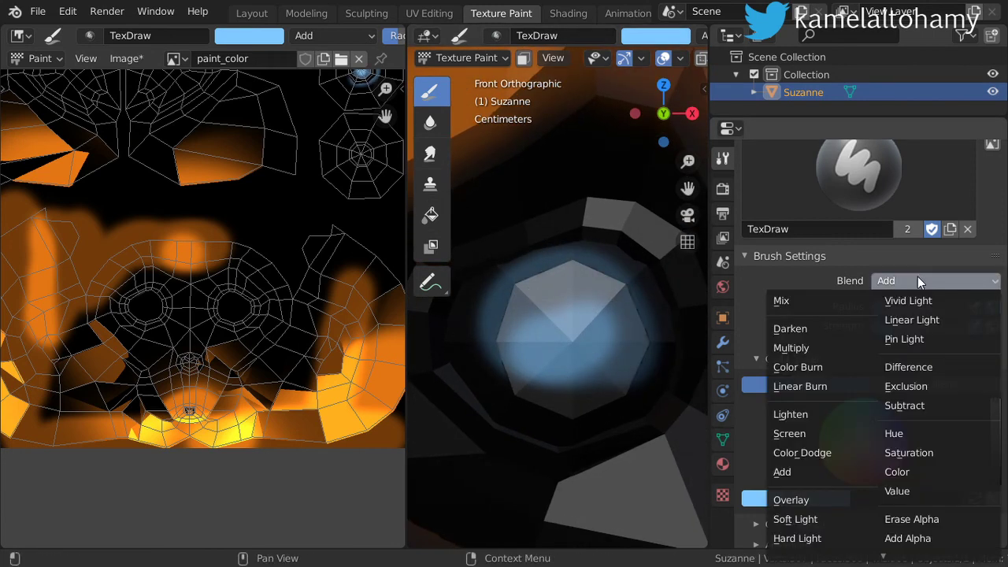
pyautogui.moveTo(791, 348)
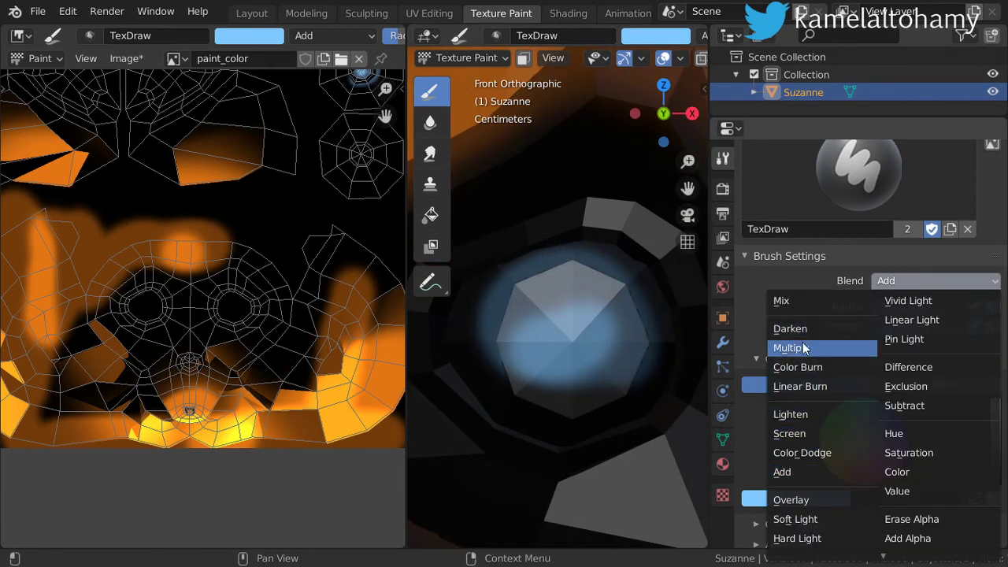
pyautogui.click(790, 348)
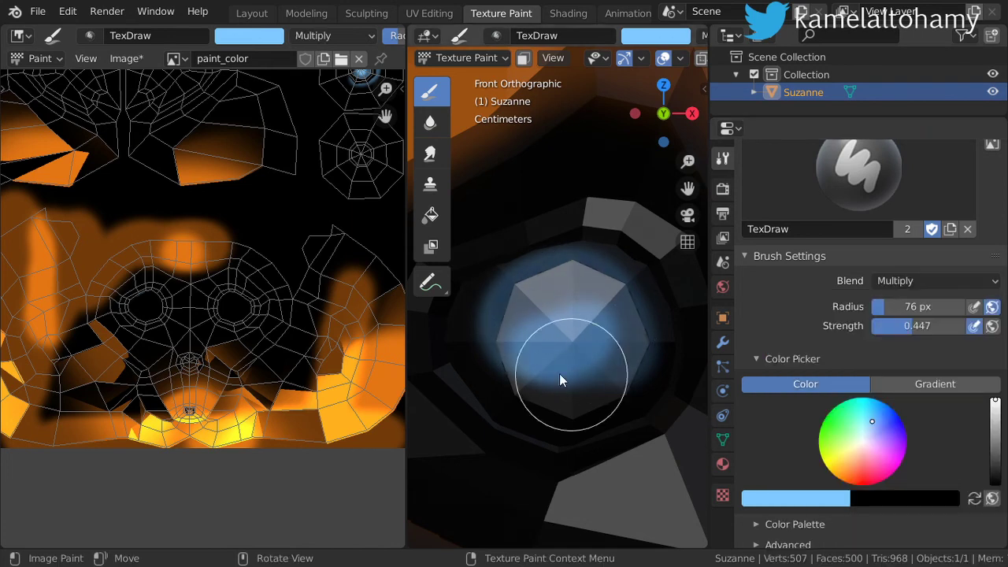
pyautogui.click(936, 281)
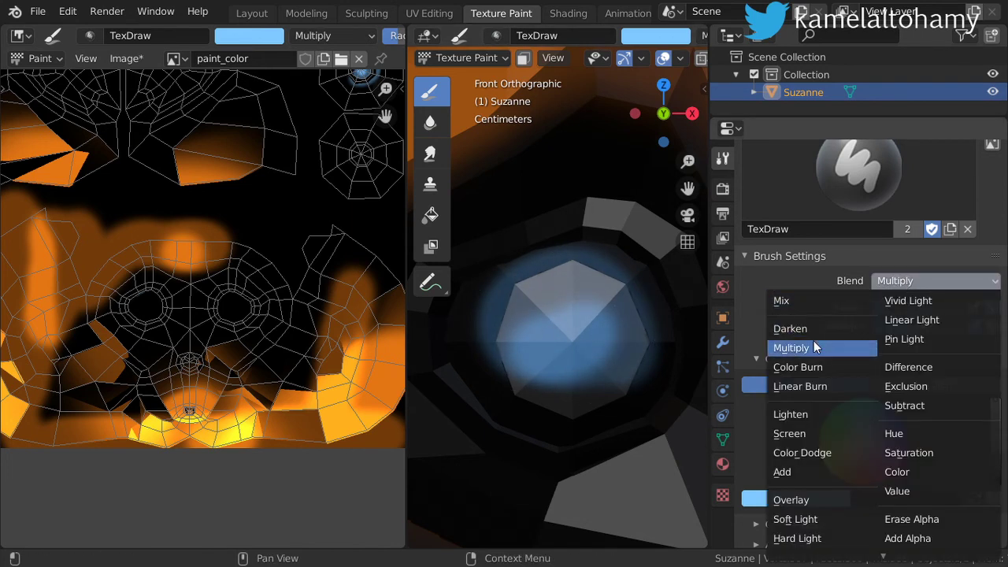
pyautogui.click(782, 473)
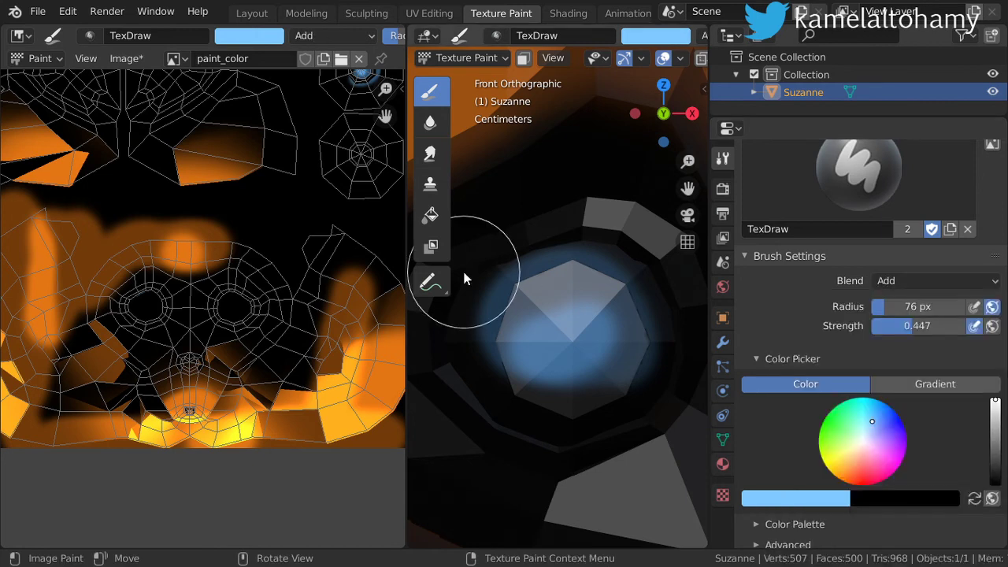
pyautogui.moveTo(464, 280); pyautogui.dragTo(601, 360)
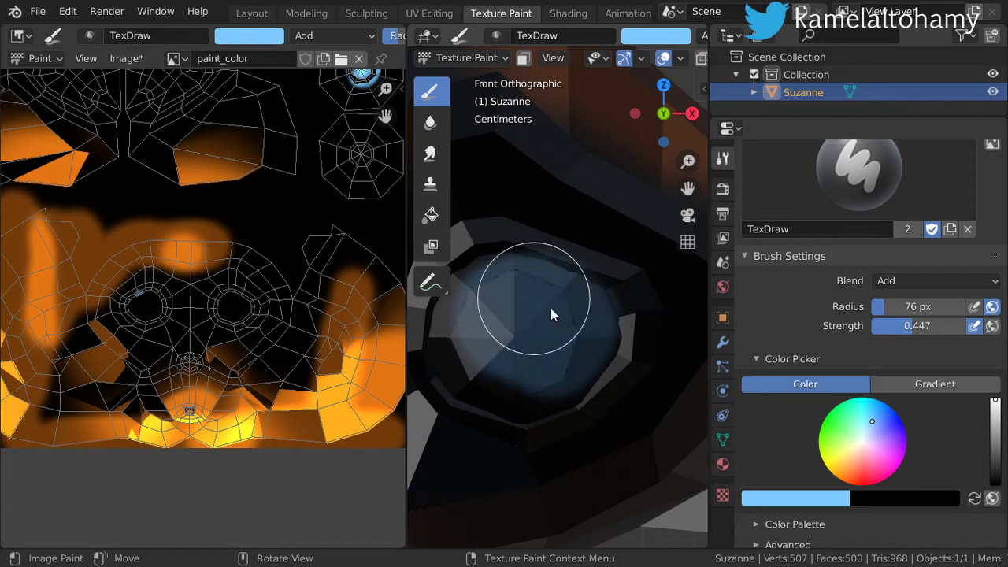
# Step: Switch the brush blending to Overlay
pyautogui.click(934, 281)
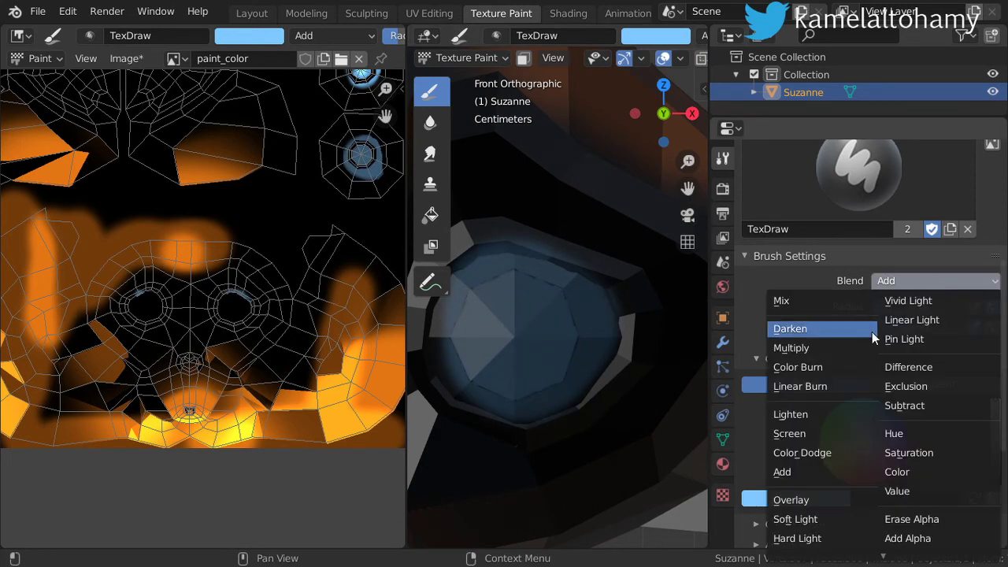
pyautogui.moveTo(800, 386)
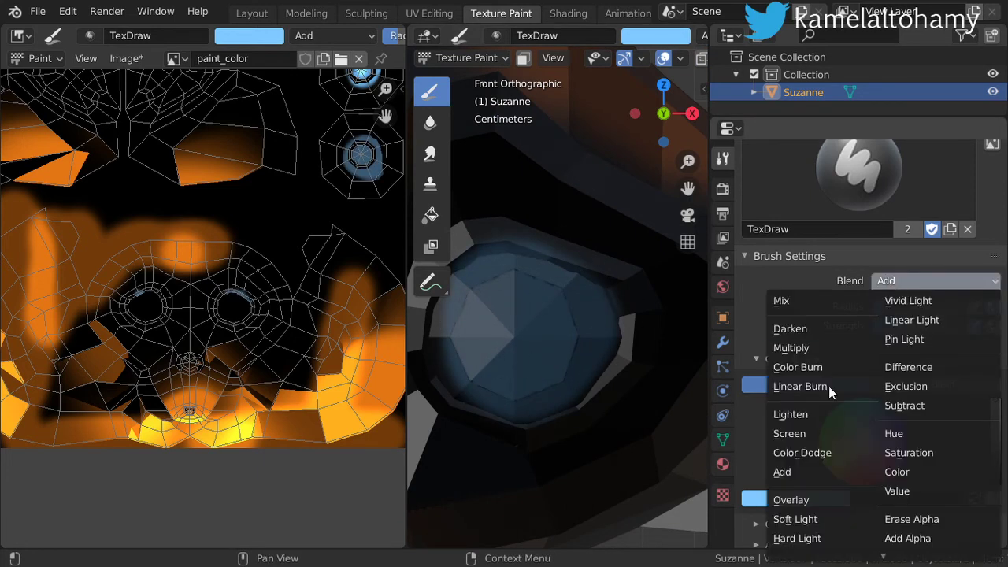
pyautogui.click(791, 499)
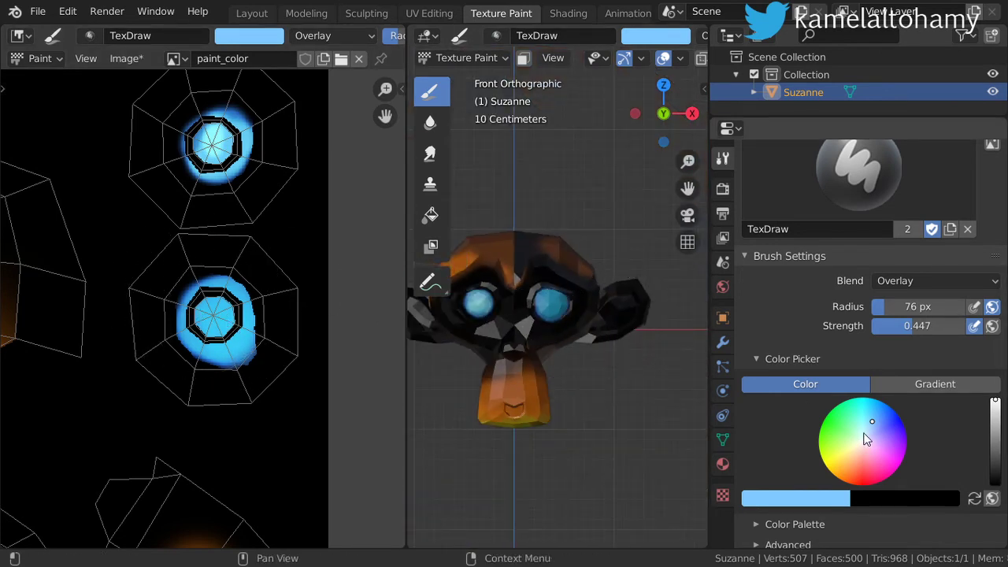
pyautogui.moveTo(822, 497)
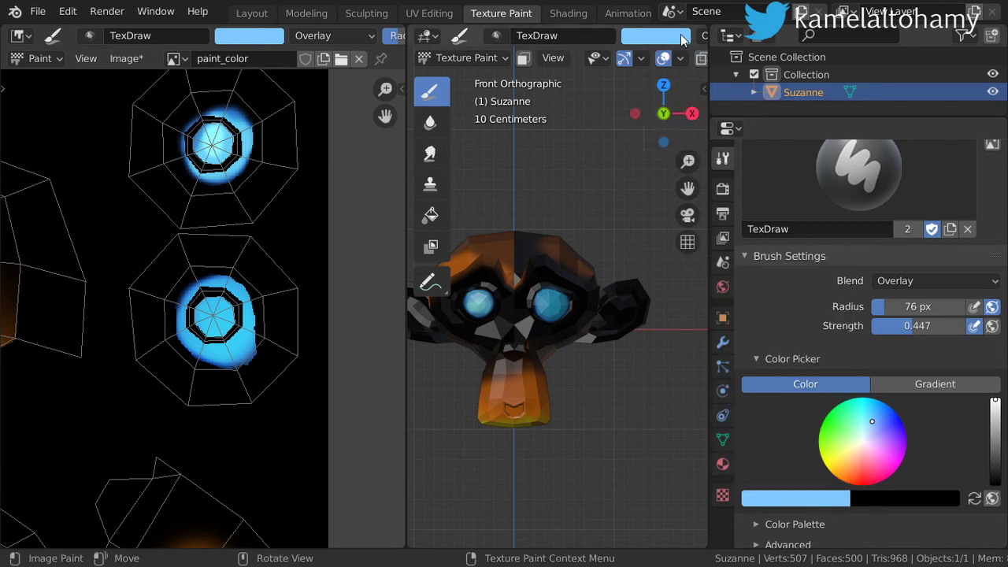
# Step: Pick magenta as the brush colour
pyautogui.click(655, 34)
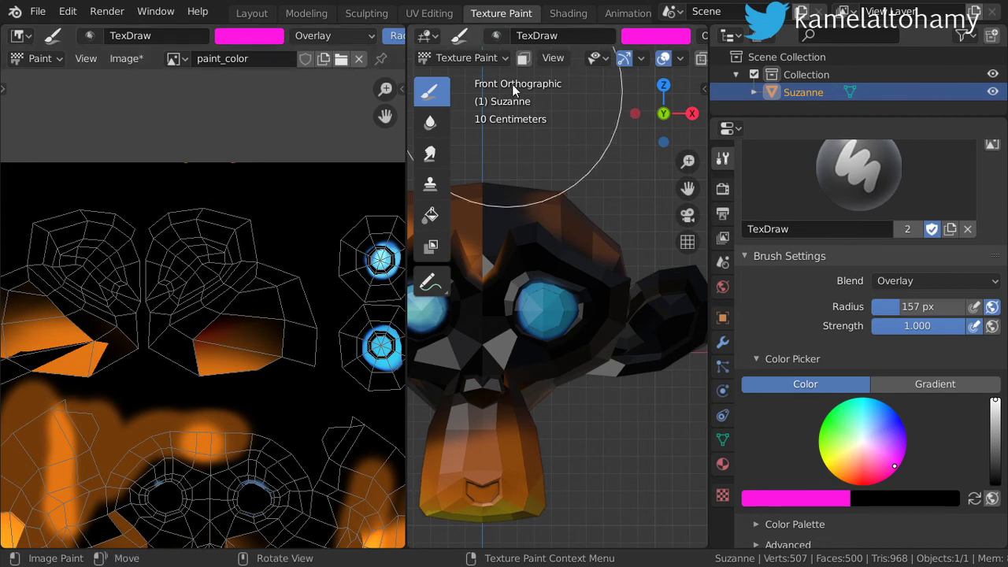
pyautogui.moveTo(406, 274)
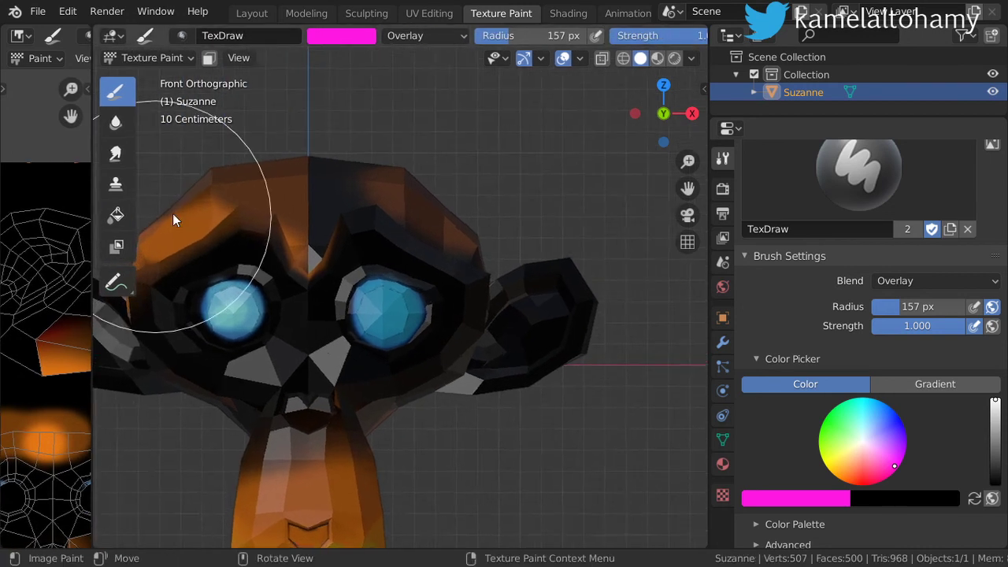
# Step: Switch the brush blending mode to Add after viewing the head from the side
pyautogui.moveTo(173, 220); pyautogui.dragTo(473, 275)
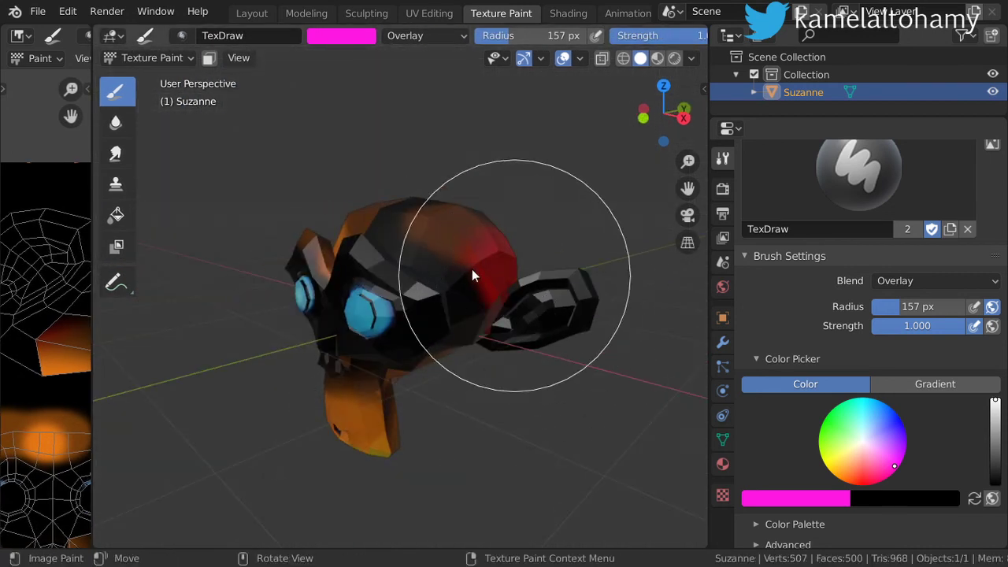
pyautogui.click(426, 35)
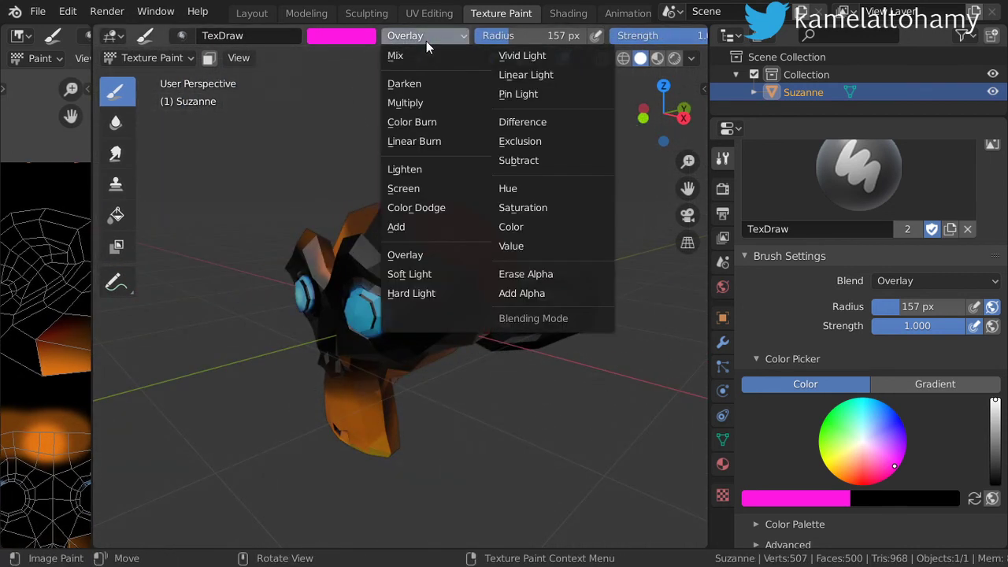
pyautogui.click(397, 227)
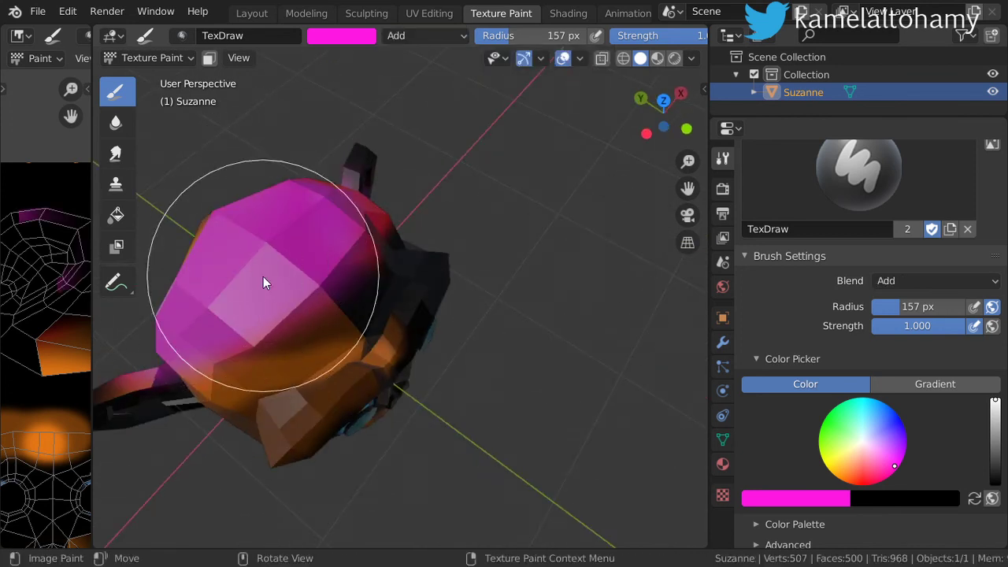
# Step: Paint magenta strokes over the top of the head, ear, back and down the nose
pyautogui.moveTo(268, 284); pyautogui.dragTo(365, 299)
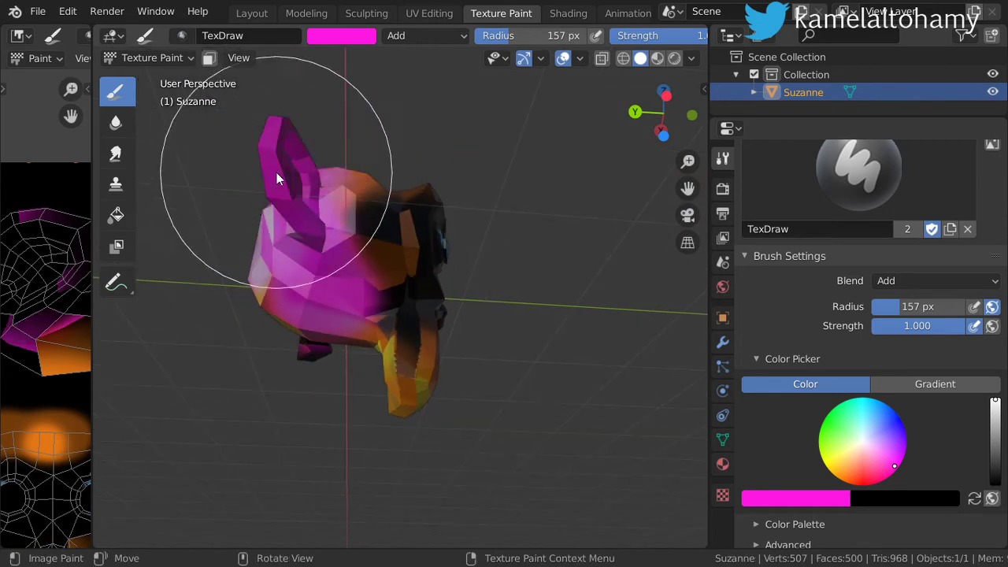
pyautogui.moveTo(275, 177); pyautogui.dragTo(381, 325)
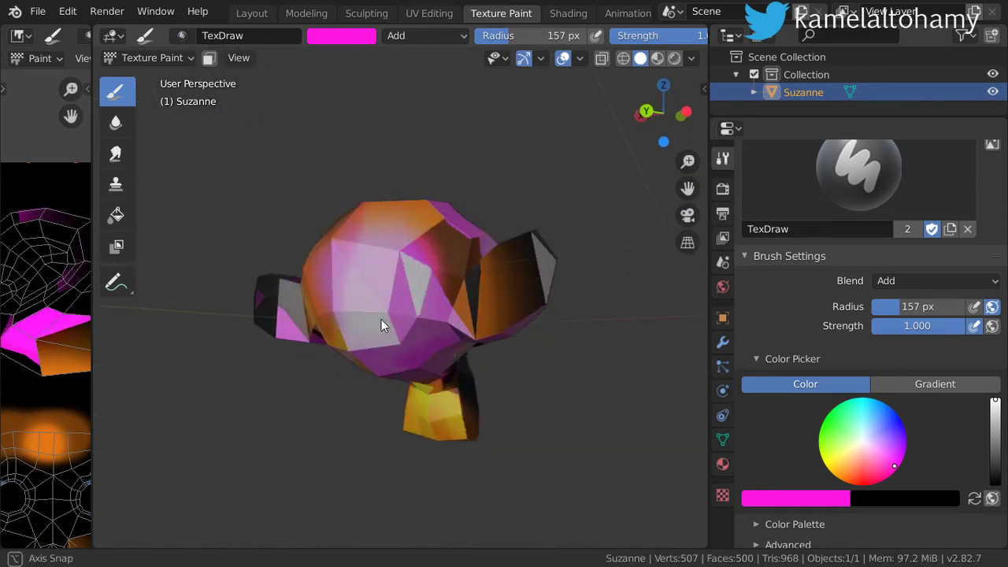
pyautogui.moveTo(386, 323); pyautogui.dragTo(292, 308)
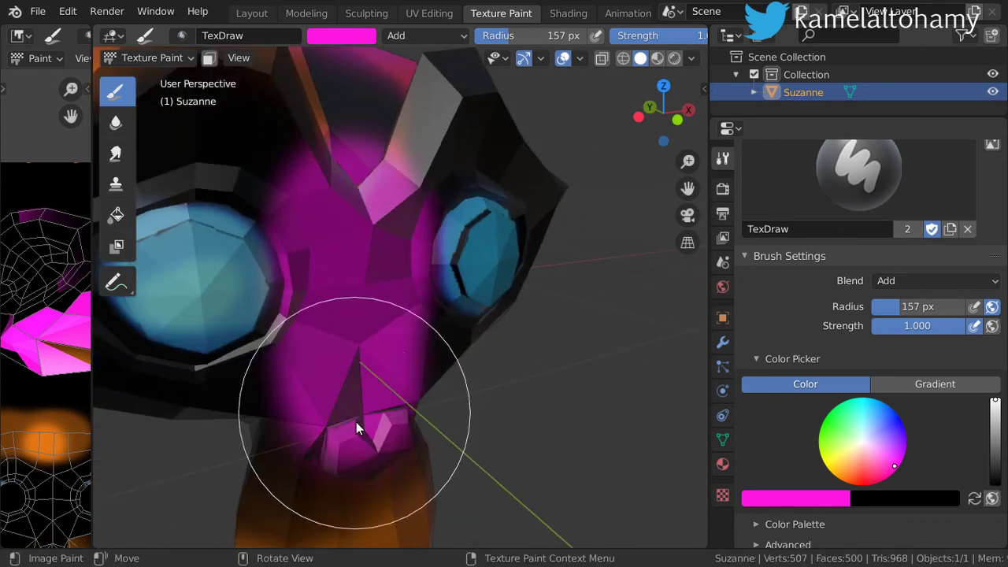
pyautogui.moveTo(356, 429); pyautogui.dragTo(394, 195)
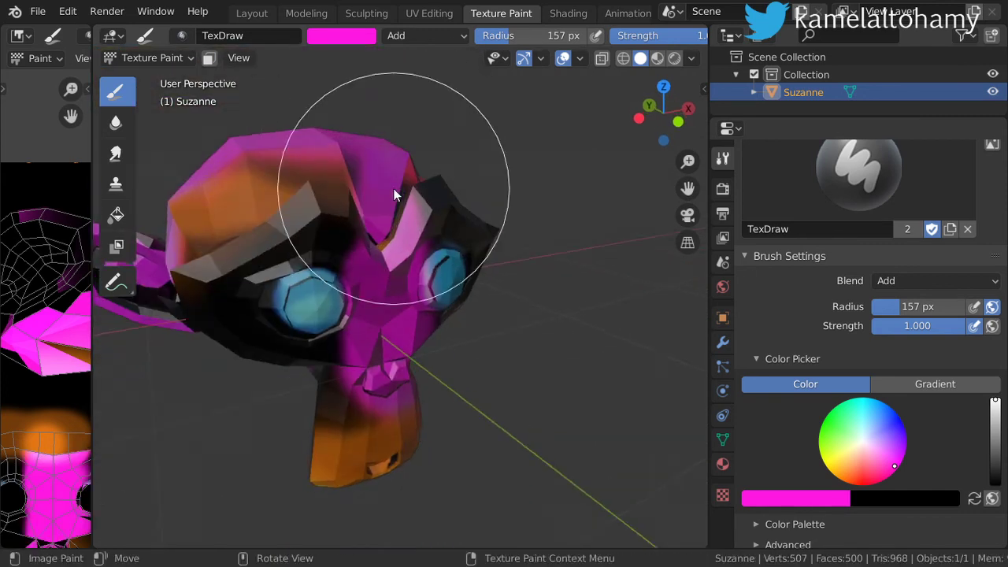
pyautogui.click(340, 35)
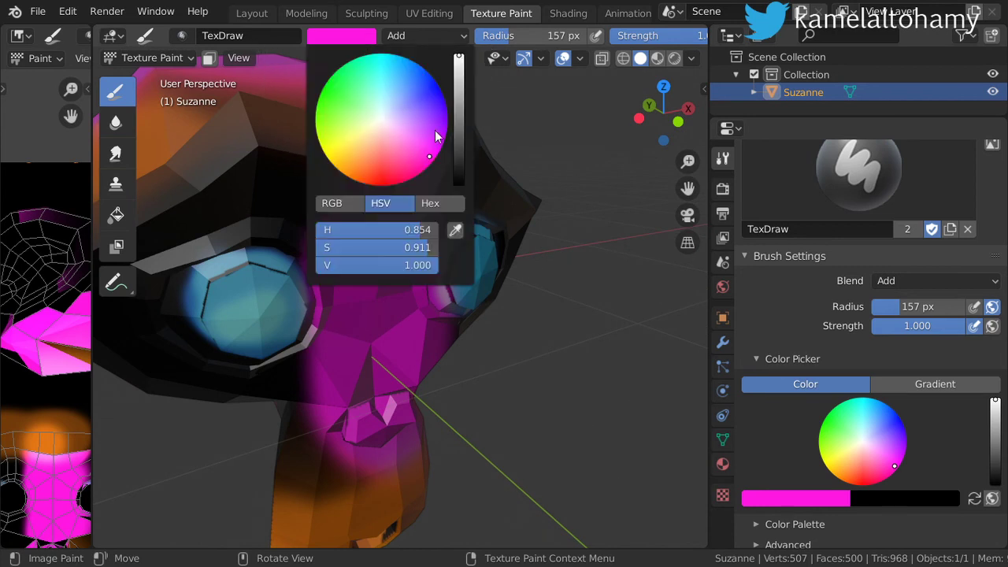
pyautogui.click(321, 148)
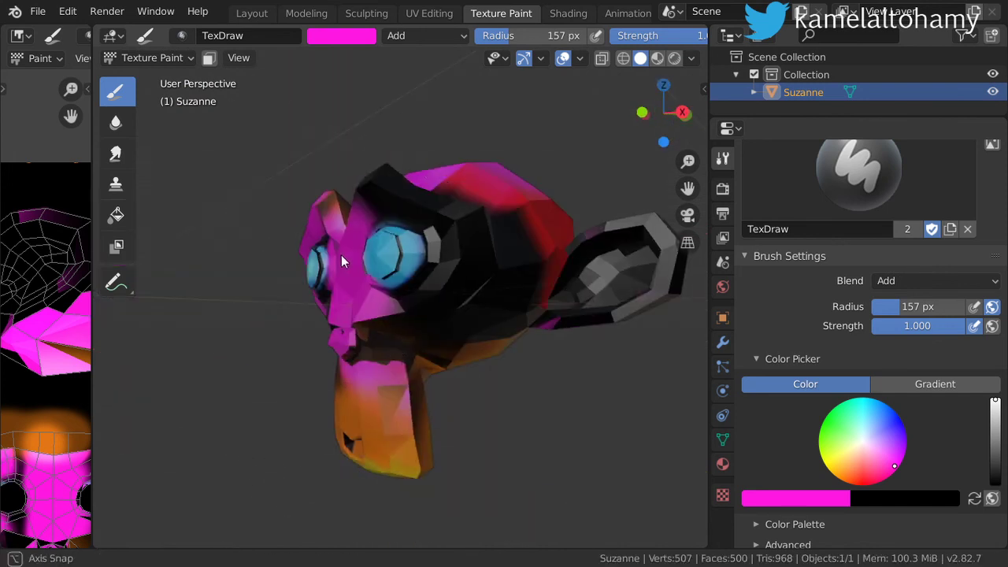
# Step: Paint magenta over the forehead, cheek and side of the head, then view the face front-on
pyautogui.moveTo(344, 259); pyautogui.dragTo(533, 229)
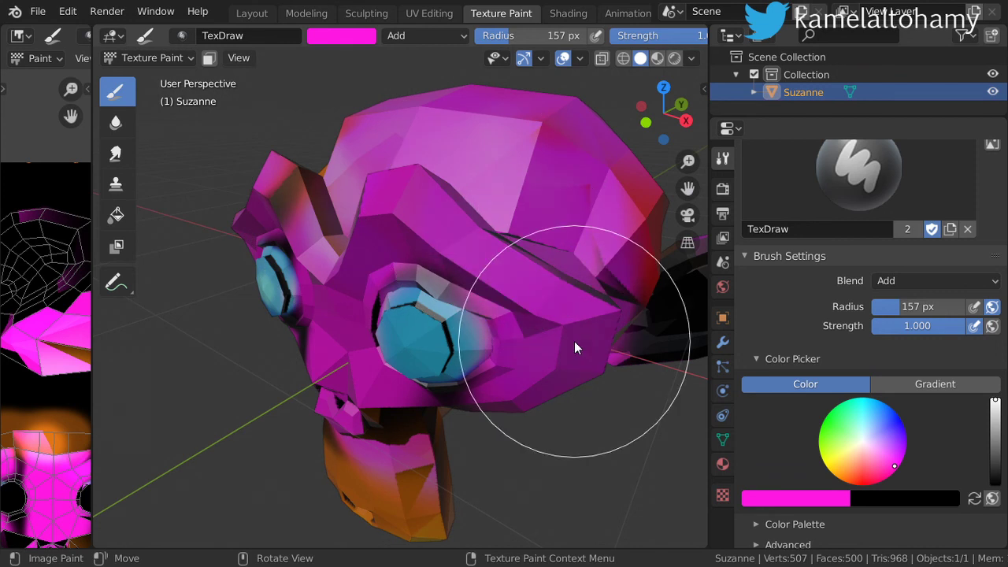
pyautogui.moveTo(575, 348); pyautogui.dragTo(528, 340)
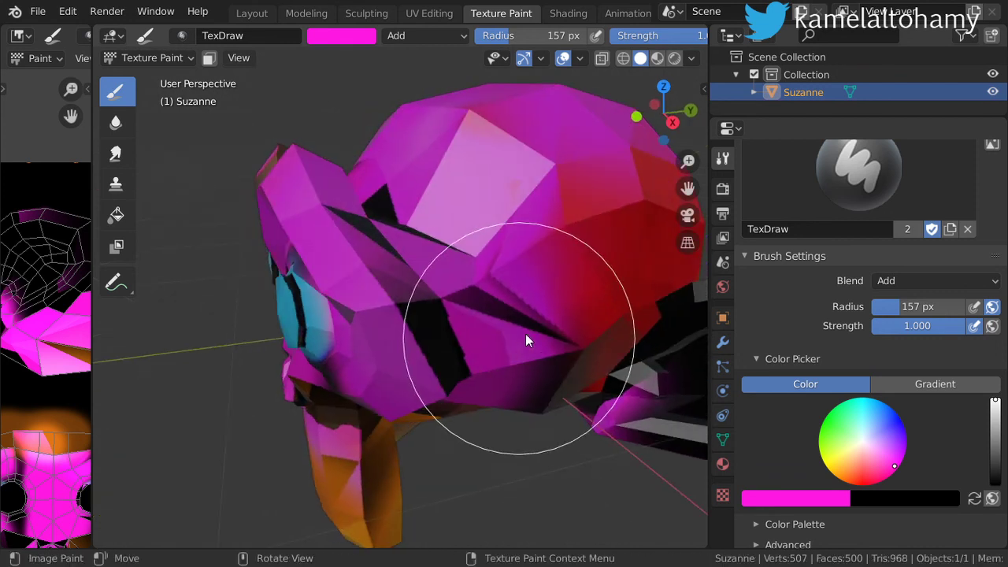
pyautogui.scroll(-3)
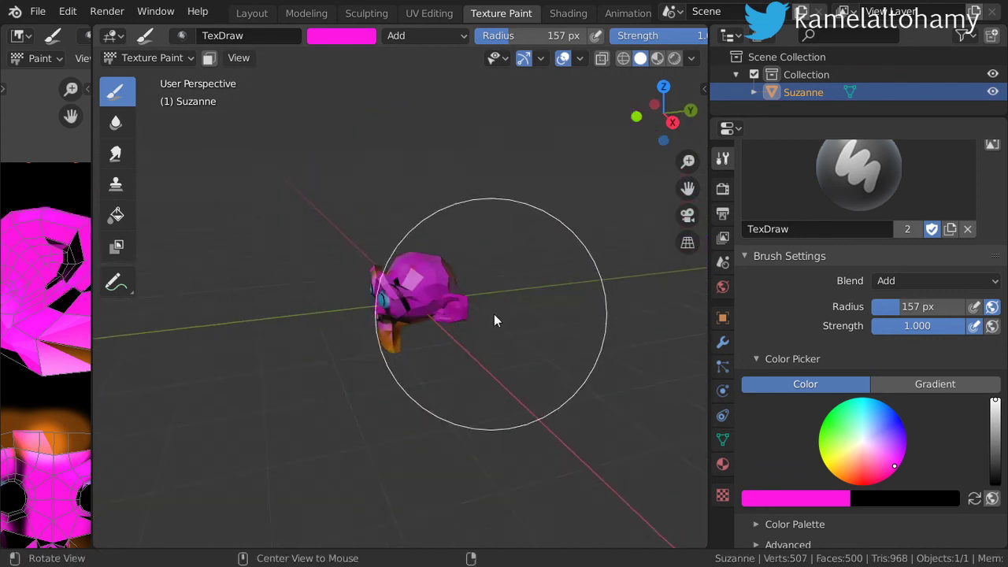
pyautogui.moveTo(497, 321); pyautogui.dragTo(481, 306)
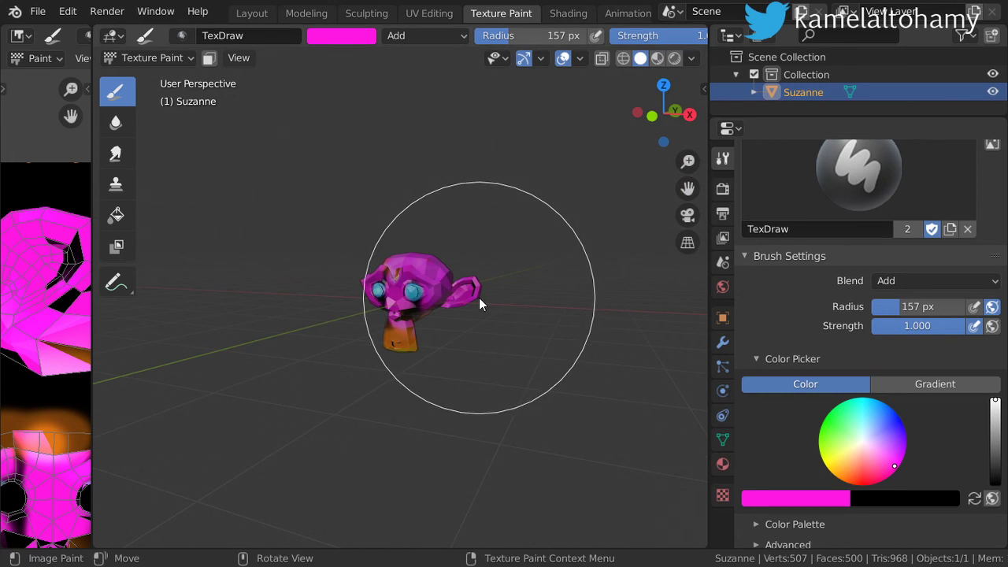